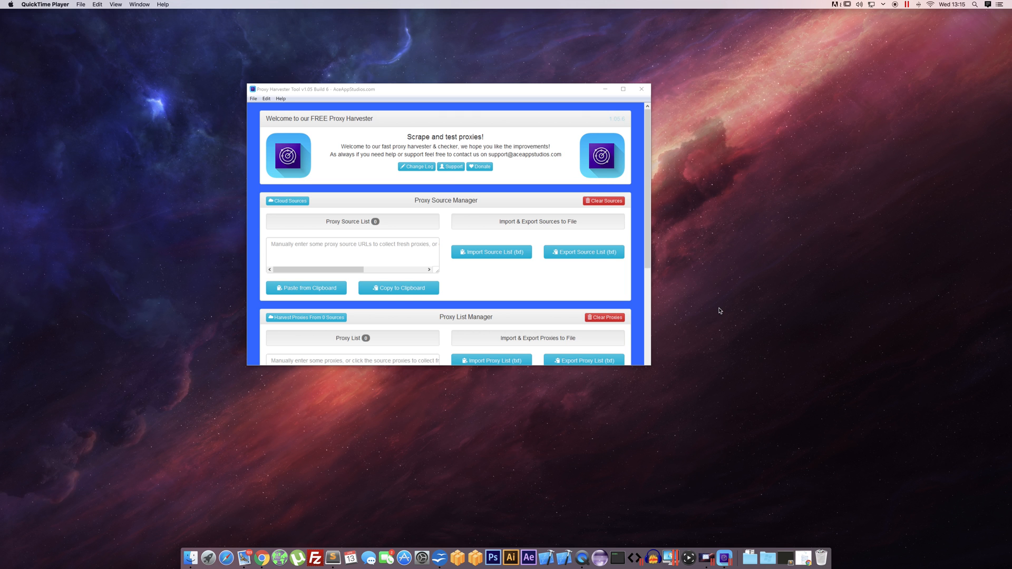
- Activate the harvester window and scroll through its empty source, proxy list and checker sections
click(434, 90)
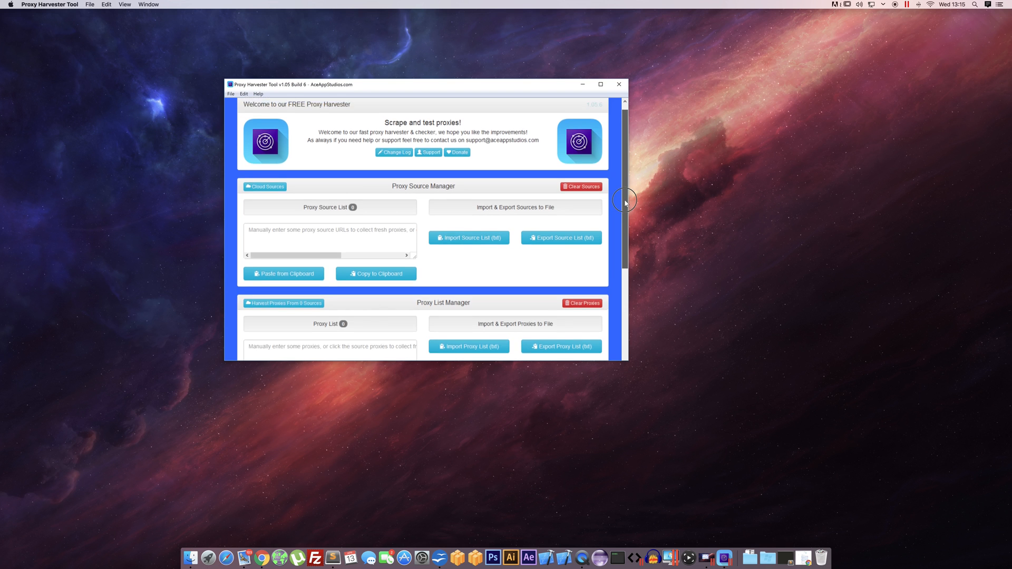
scroll(up, 3)
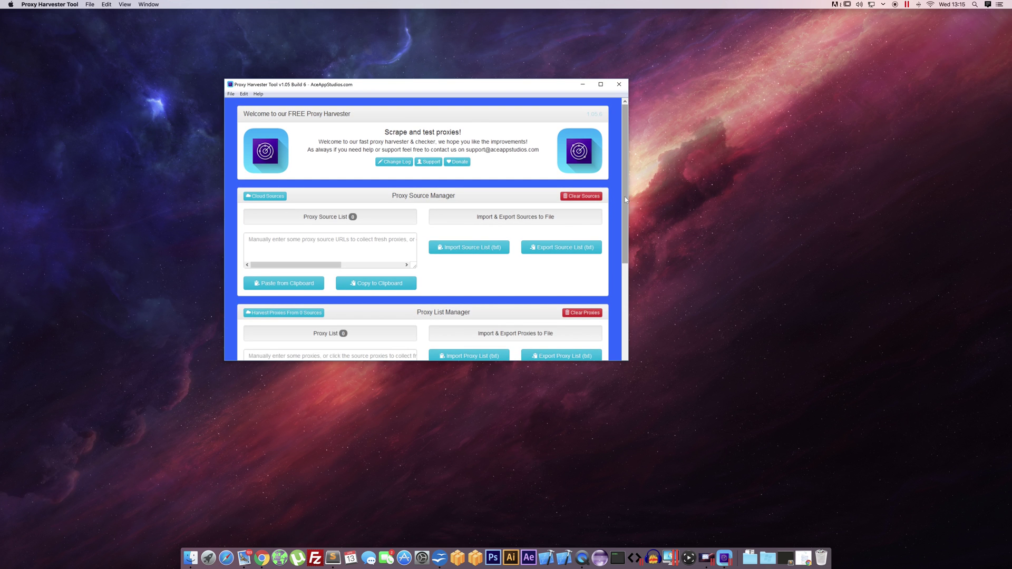
scroll(down, 3)
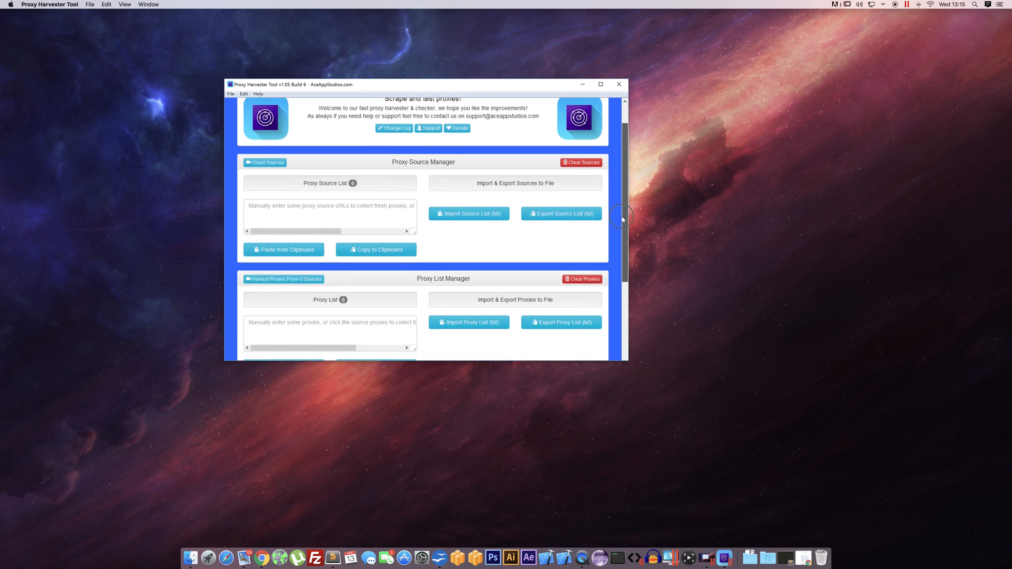
scroll(down, 3)
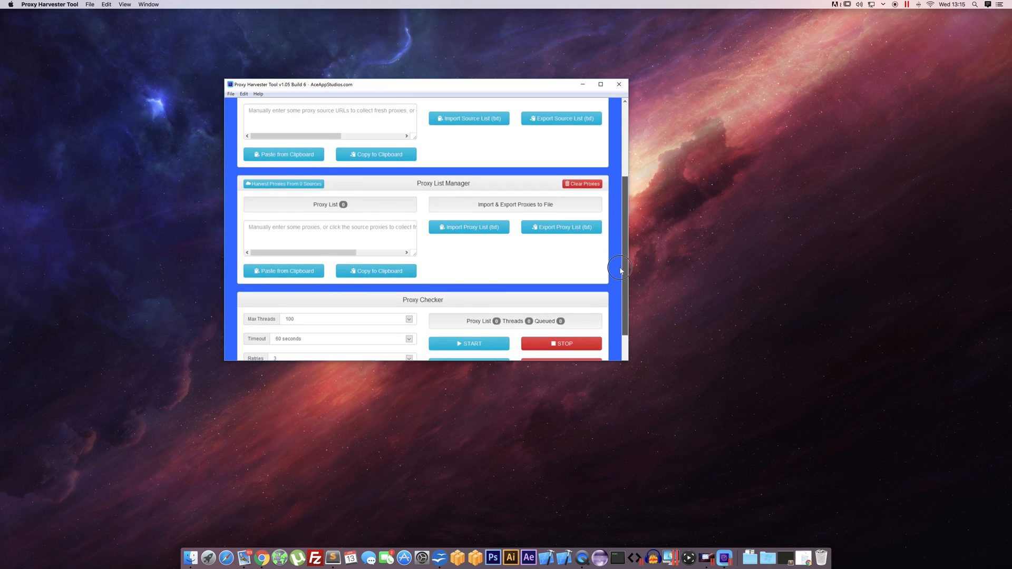
scroll(up, 3)
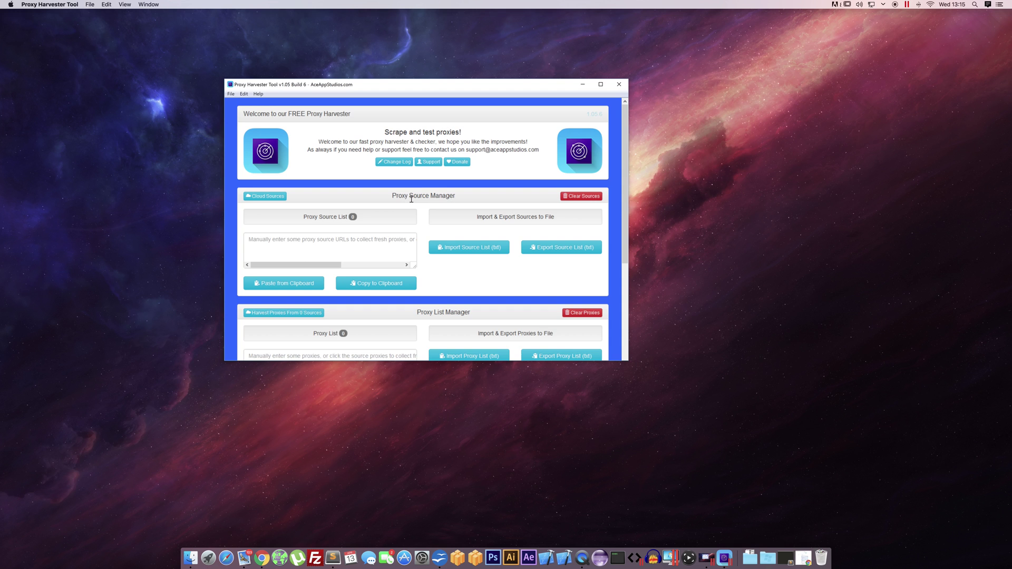
mouse_move(424, 301)
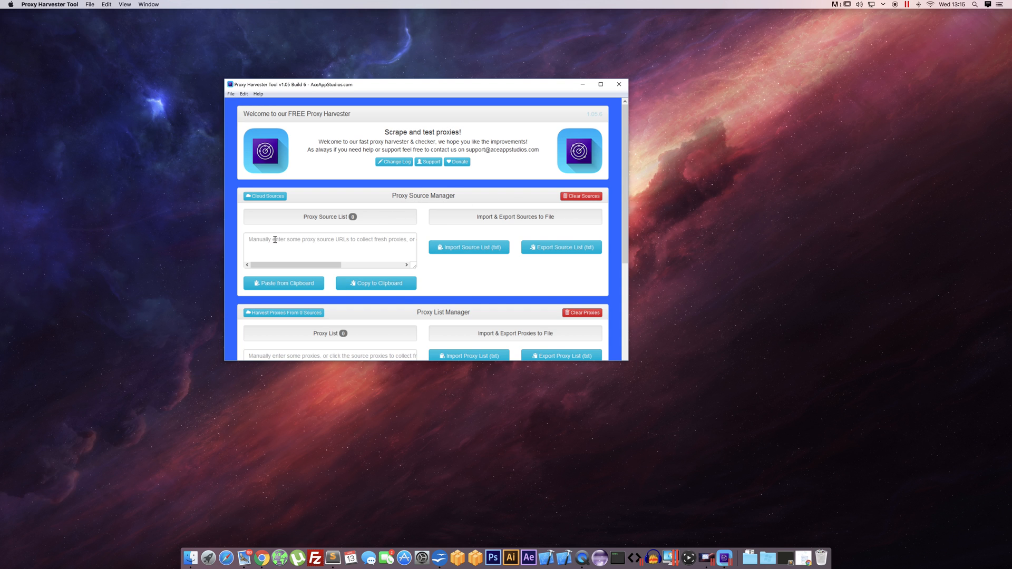
click(329, 251)
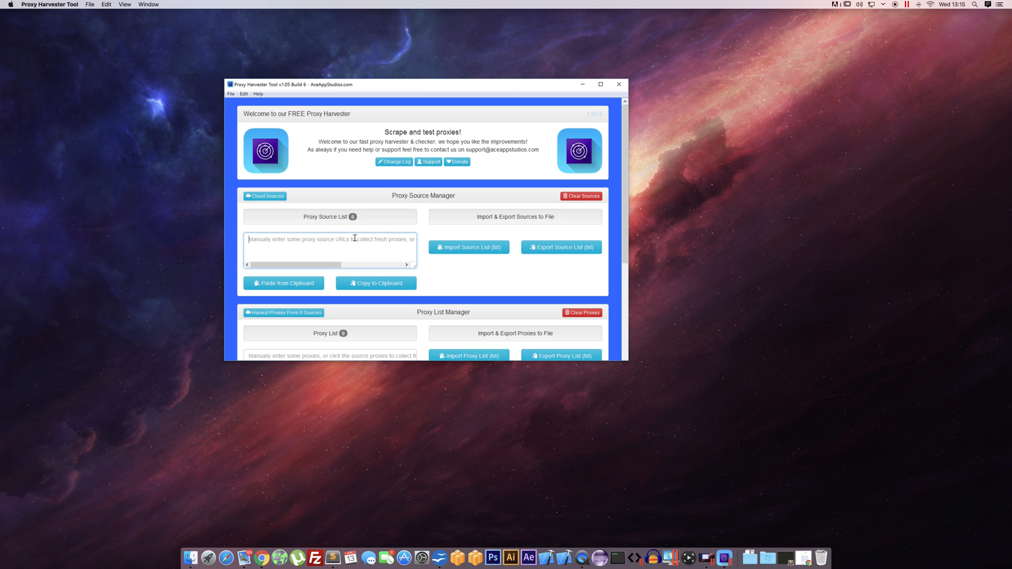
mouse_move(318, 270)
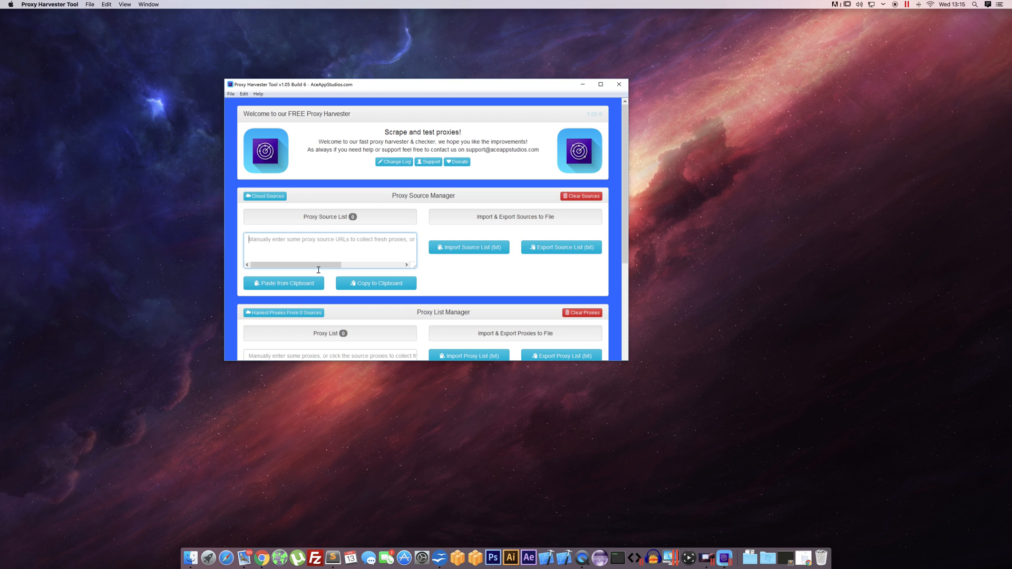
mouse_move(216, 198)
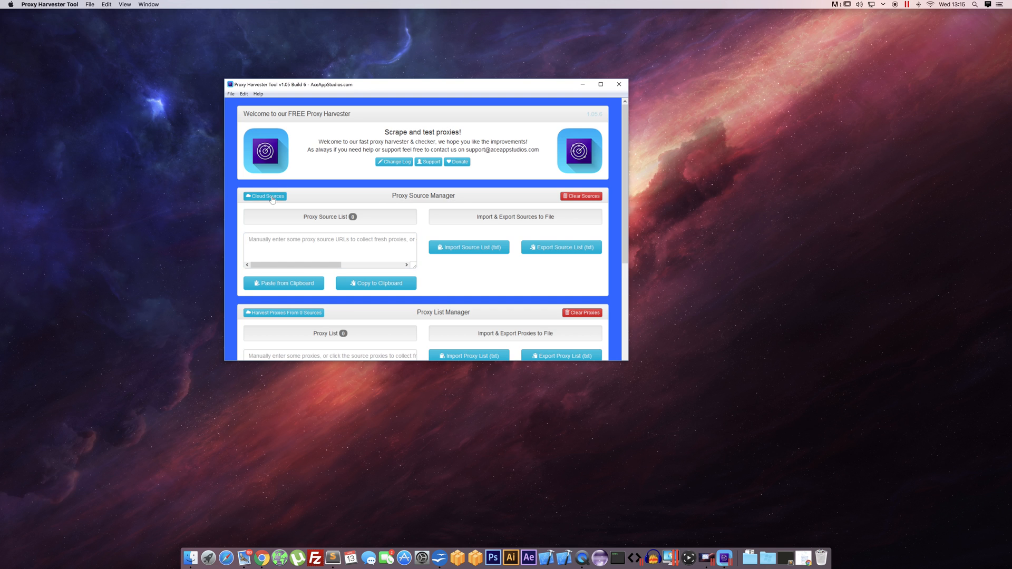
mouse_move(389, 219)
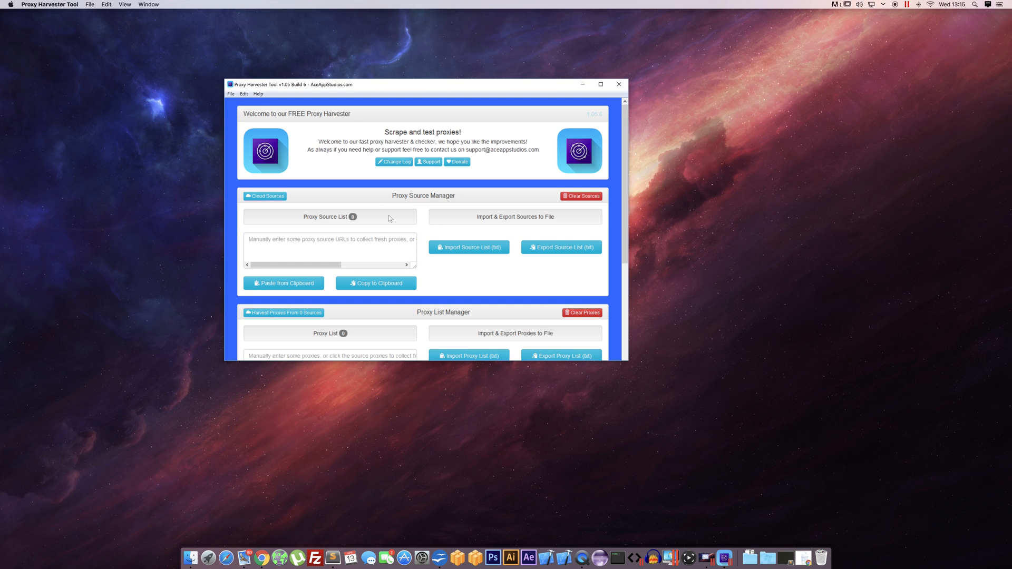
- Load the Cloud Sources, giving one ip-adress.com URL in the source list, and dismiss the update notice
click(263, 196)
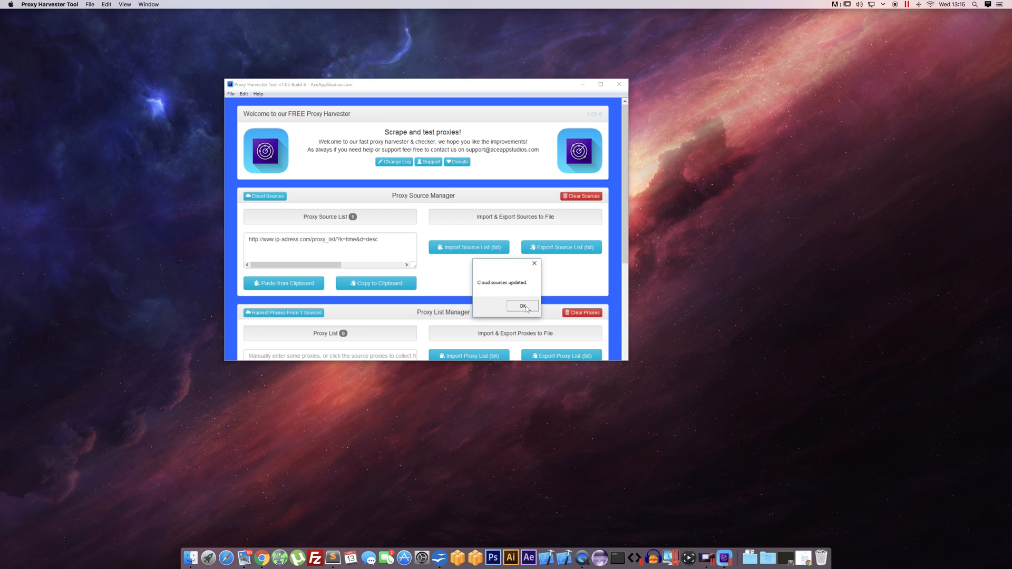
click(522, 306)
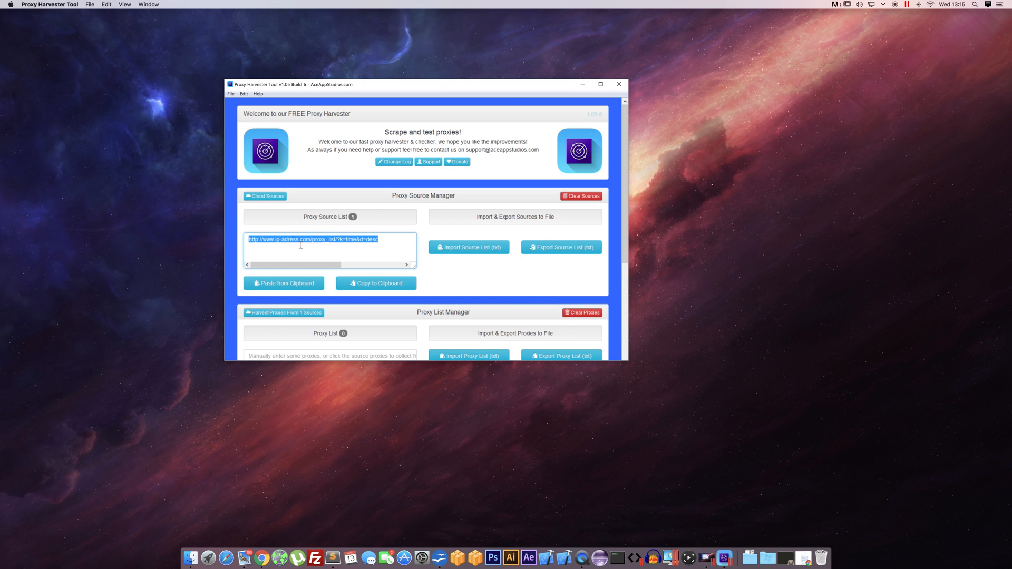
scroll(down, 3)
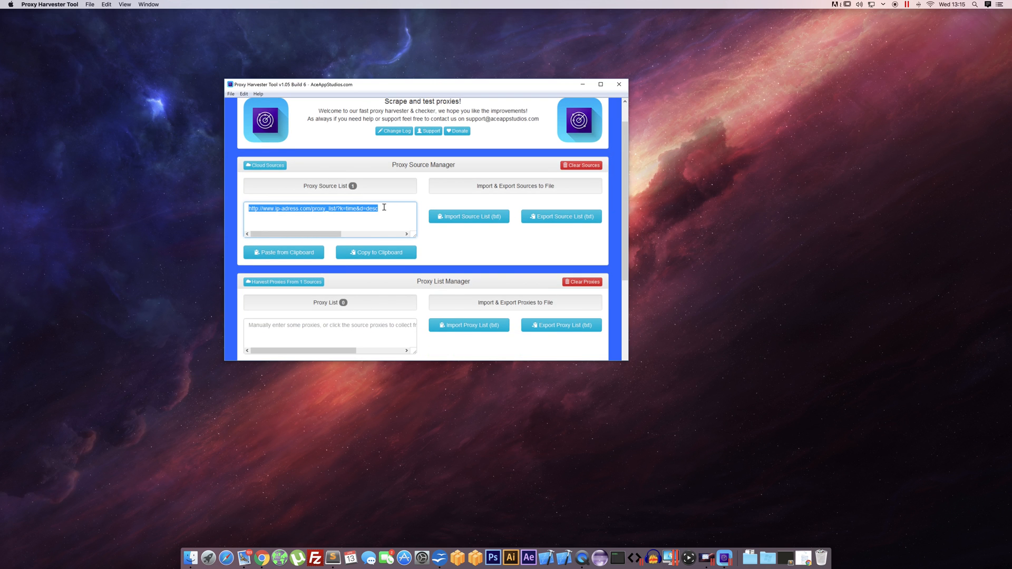
click(355, 207)
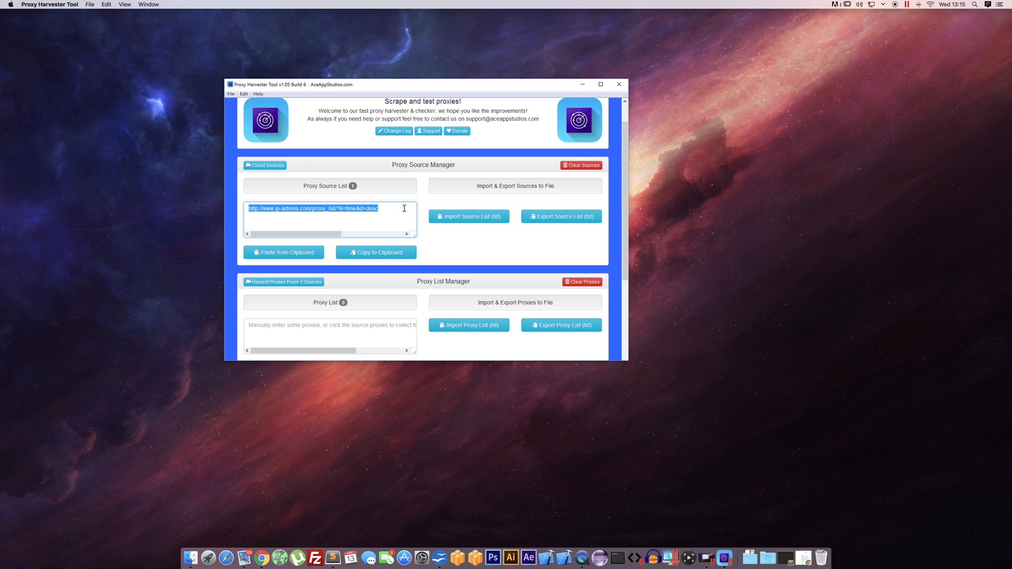
scroll(down, 3)
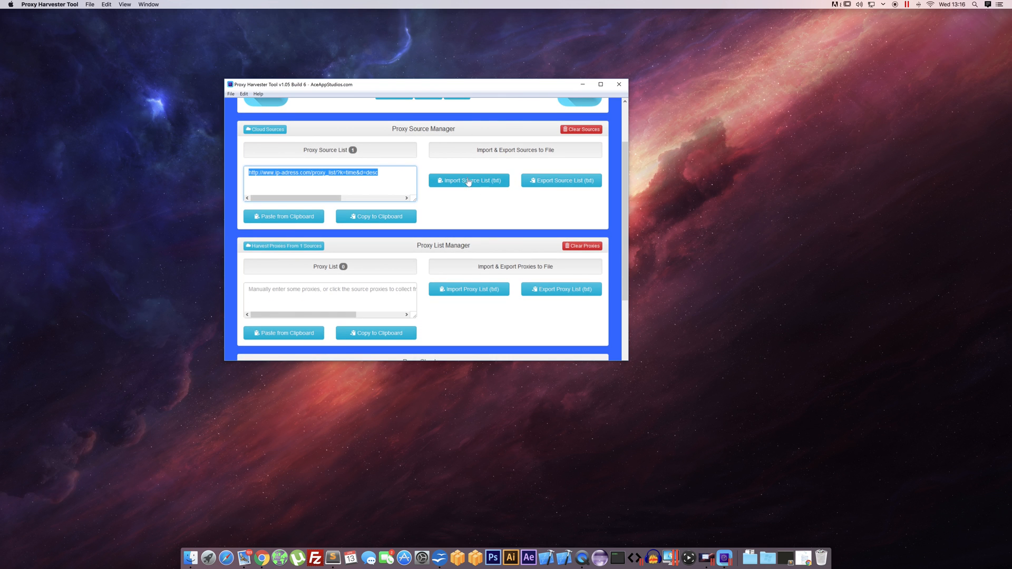
mouse_move(559, 180)
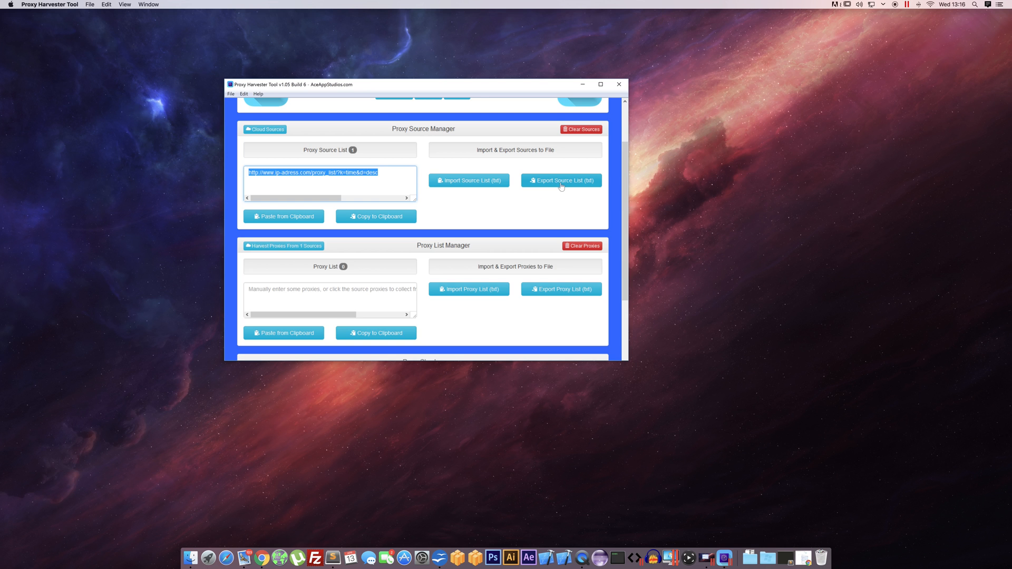
mouse_move(354, 191)
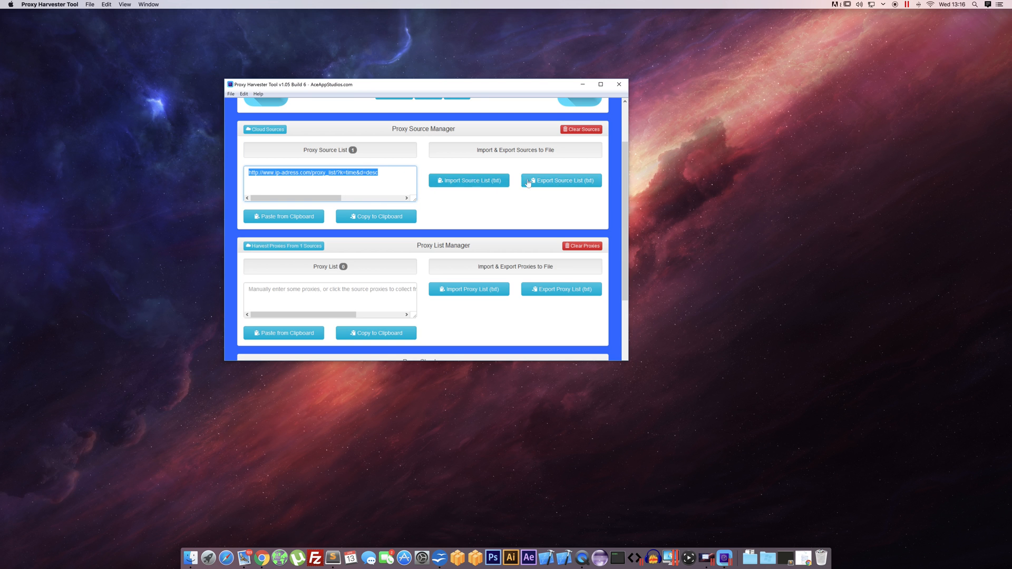
scroll(up, 3)
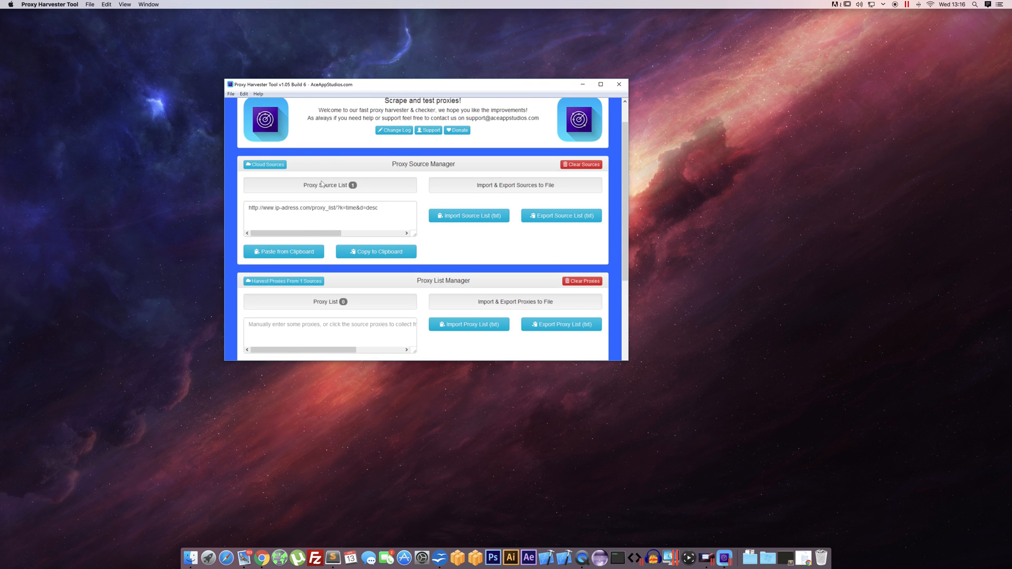
- Acknowledge the 'Done.' harvest notice with 56 proxies listed and reveal the full source URL
scroll(down, 3)
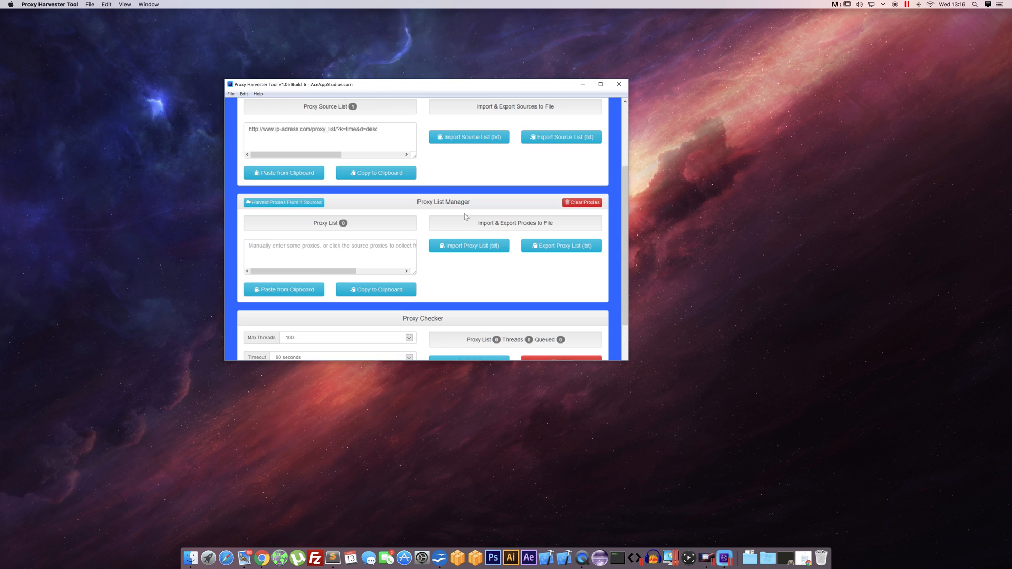
scroll(down, 3)
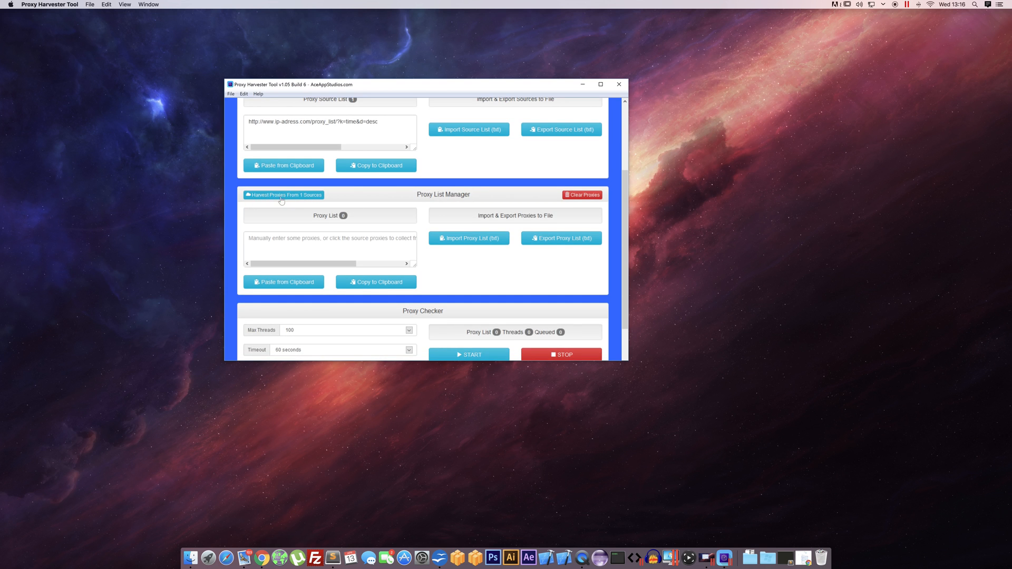
mouse_move(310, 196)
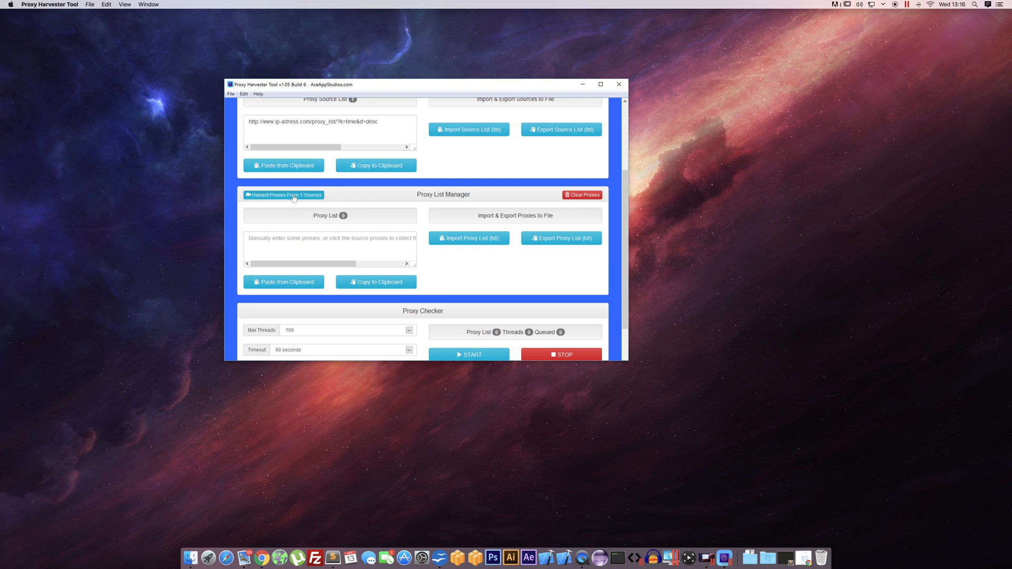
click(283, 195)
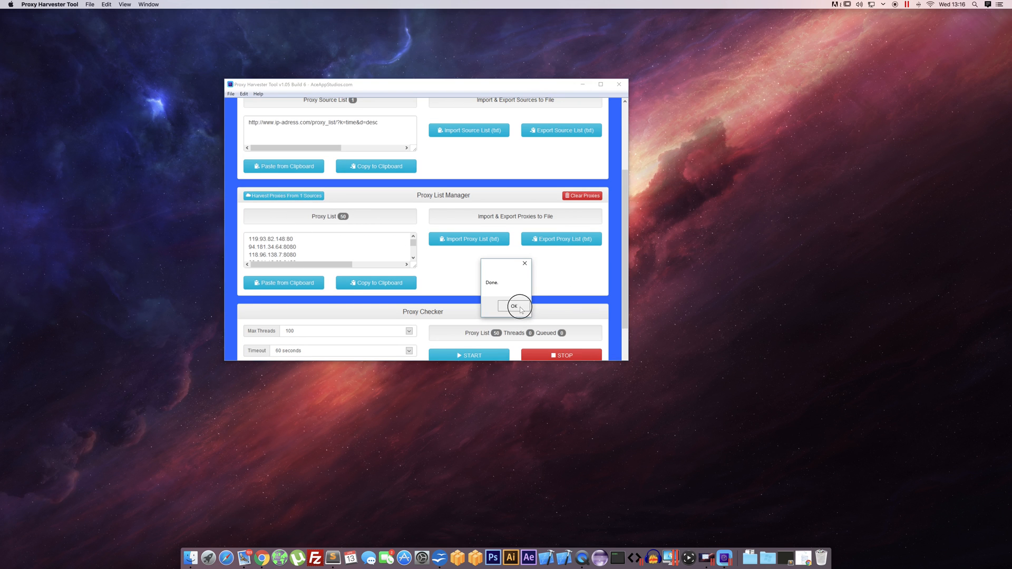
click(513, 306)
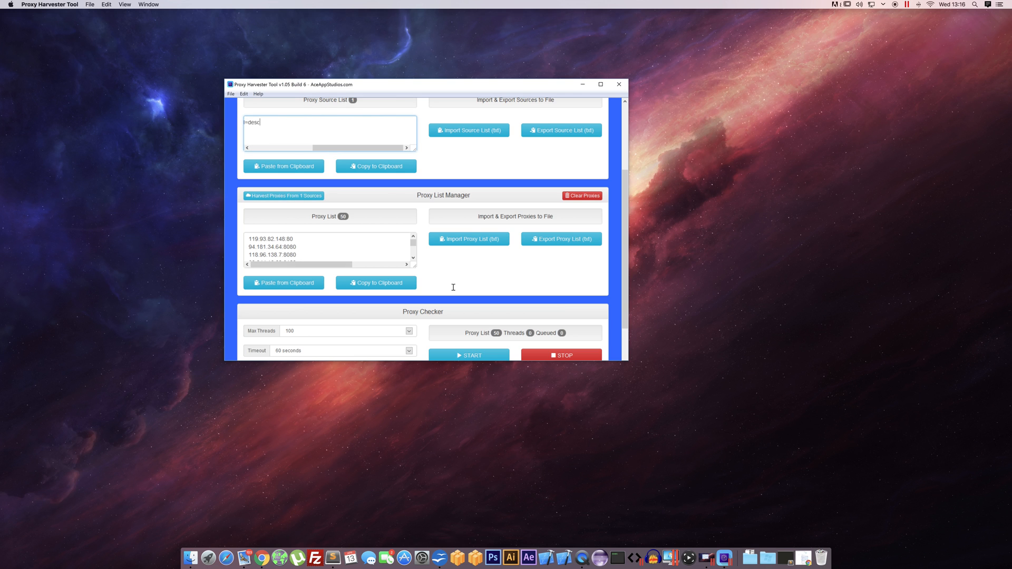
drag(316, 147, 261, 147)
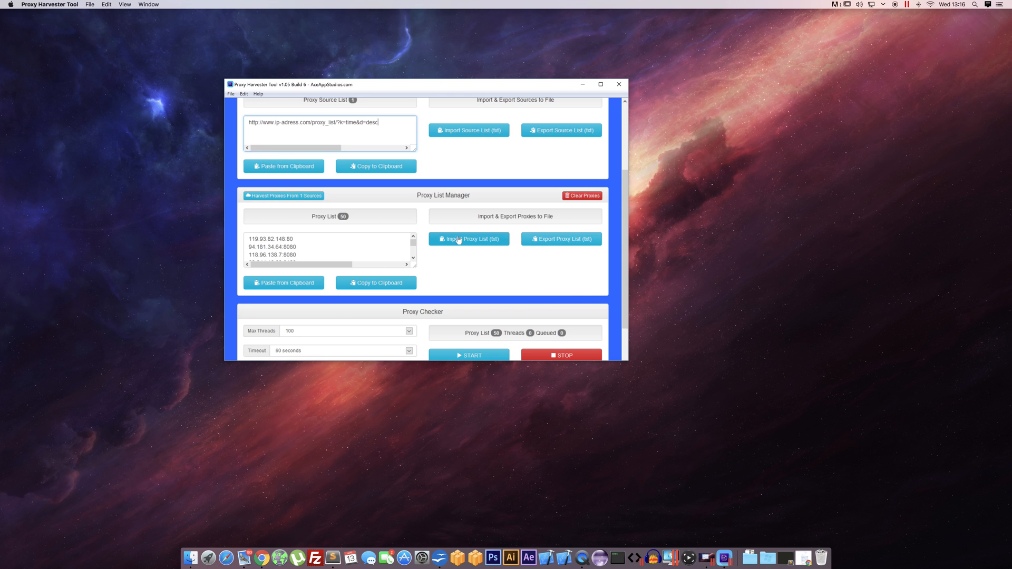
mouse_move(623, 240)
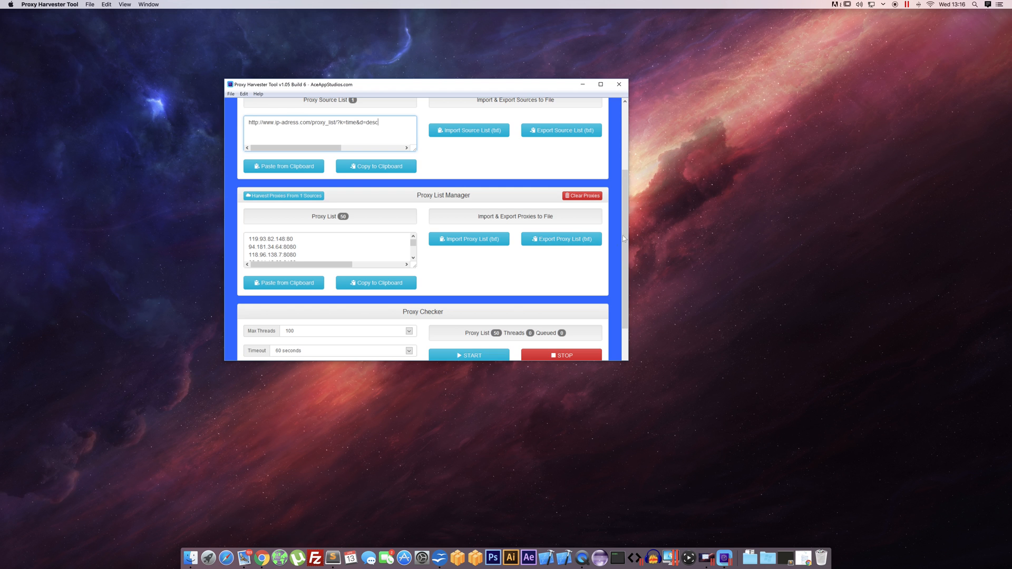
scroll(down, 3)
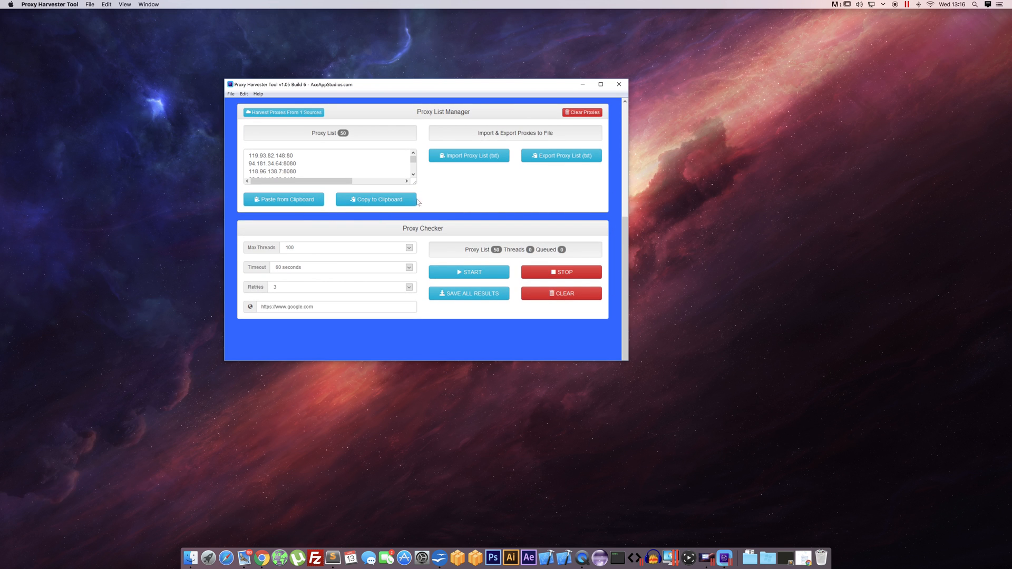
mouse_move(269, 257)
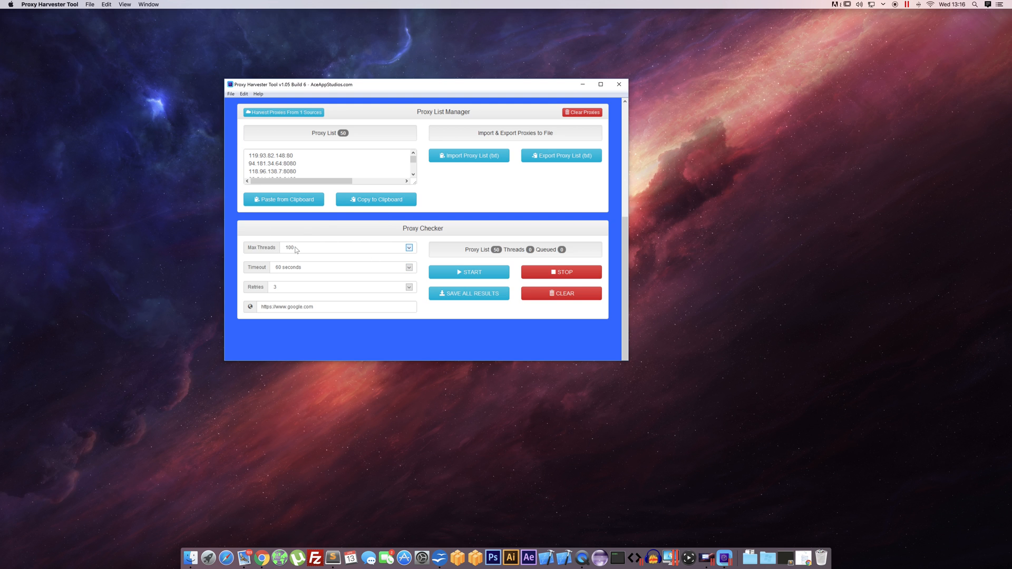
click(409, 247)
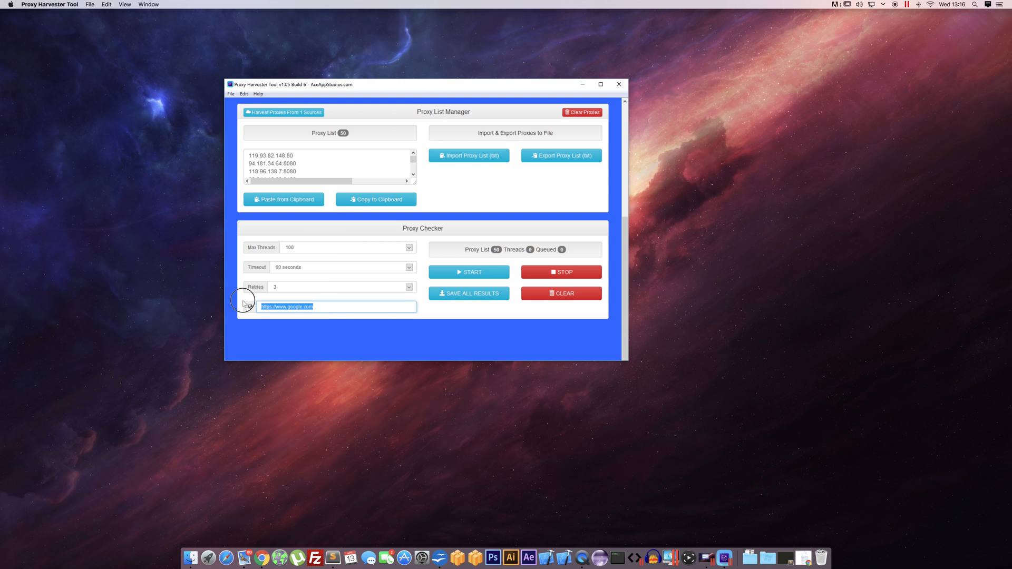
mouse_move(288, 315)
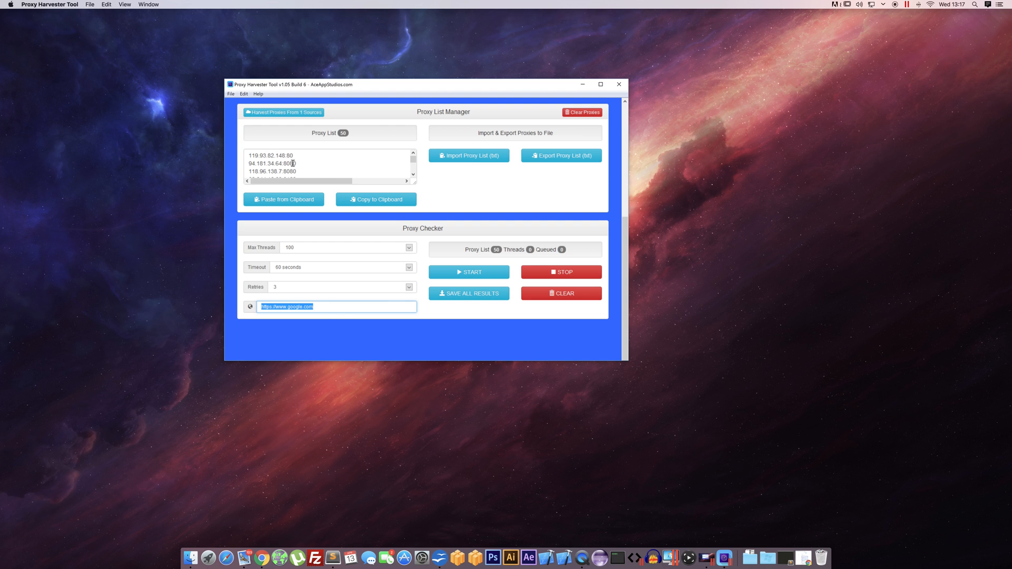
click(296, 306)
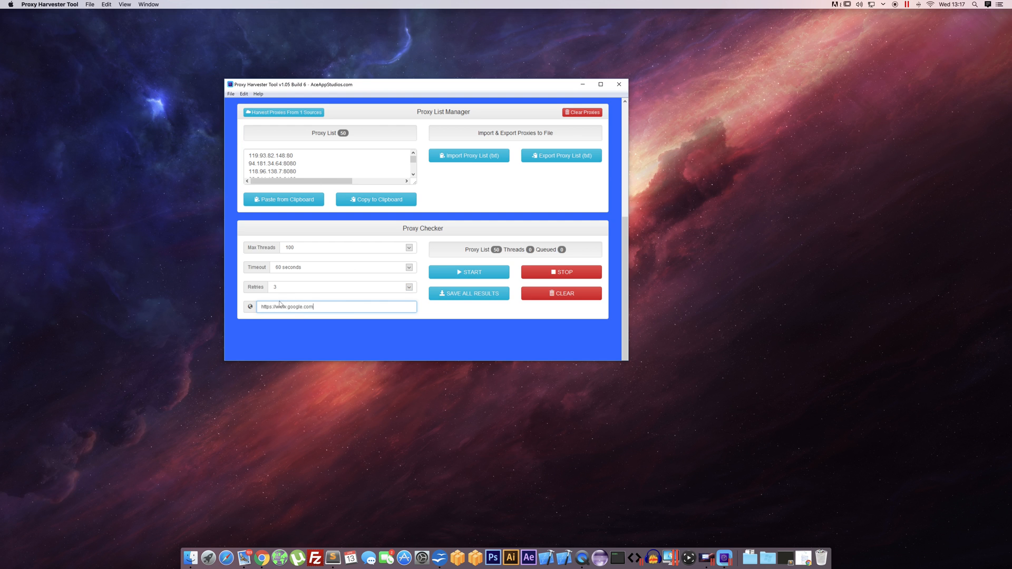
mouse_move(284, 303)
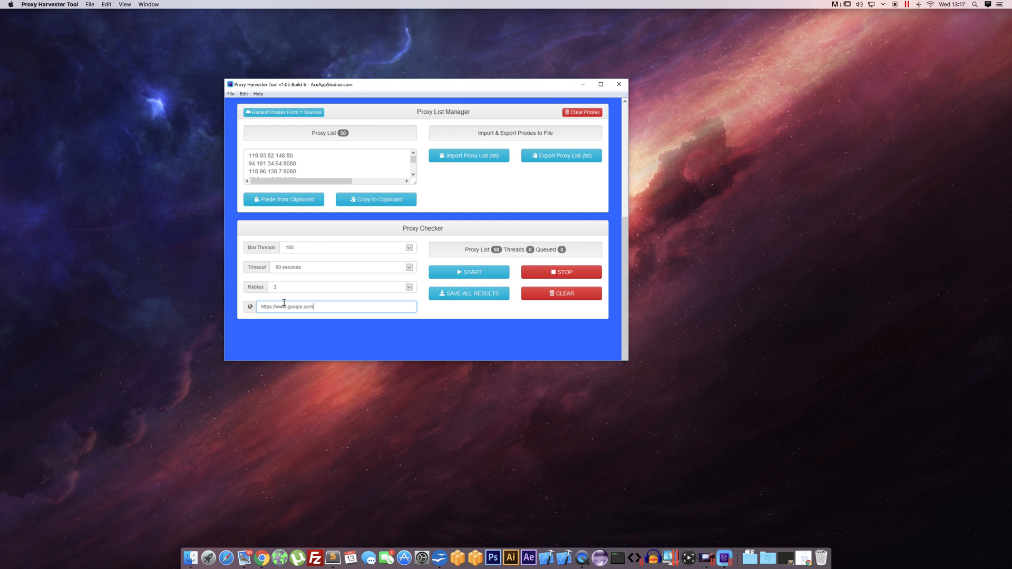
mouse_move(294, 296)
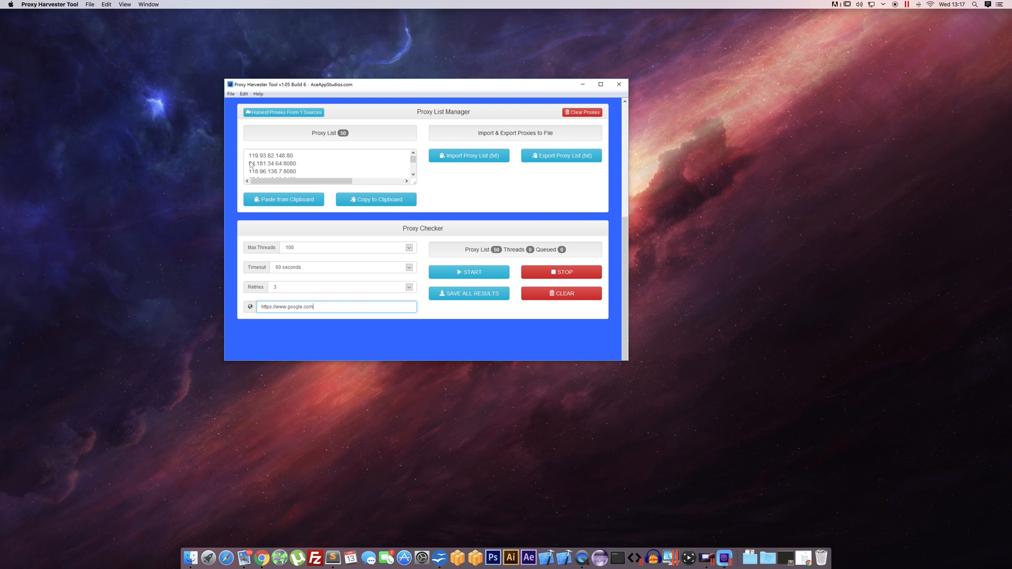
mouse_move(325, 321)
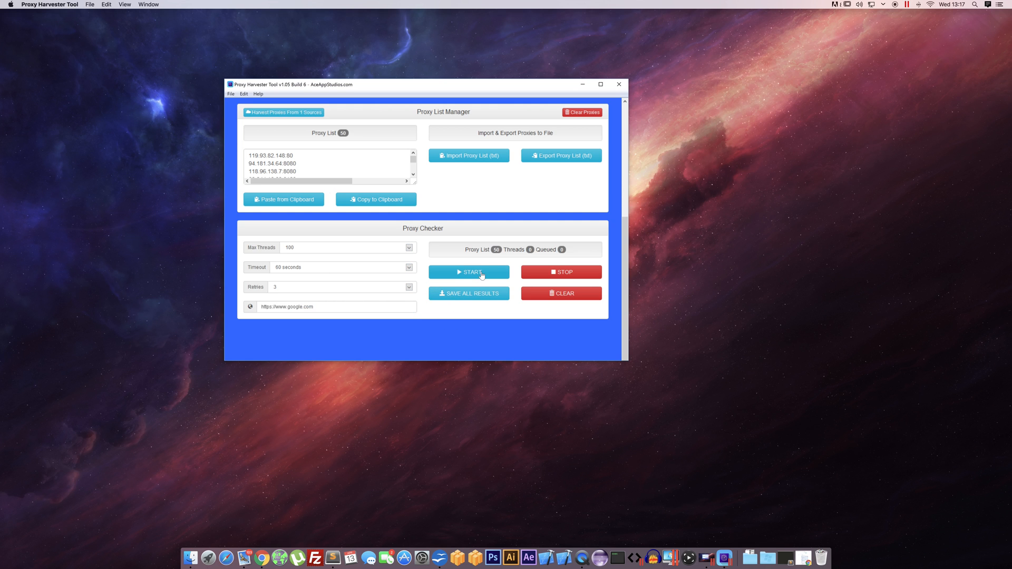
- Start the proxy check on the 50 proxies and let it run until all threads close
click(468, 271)
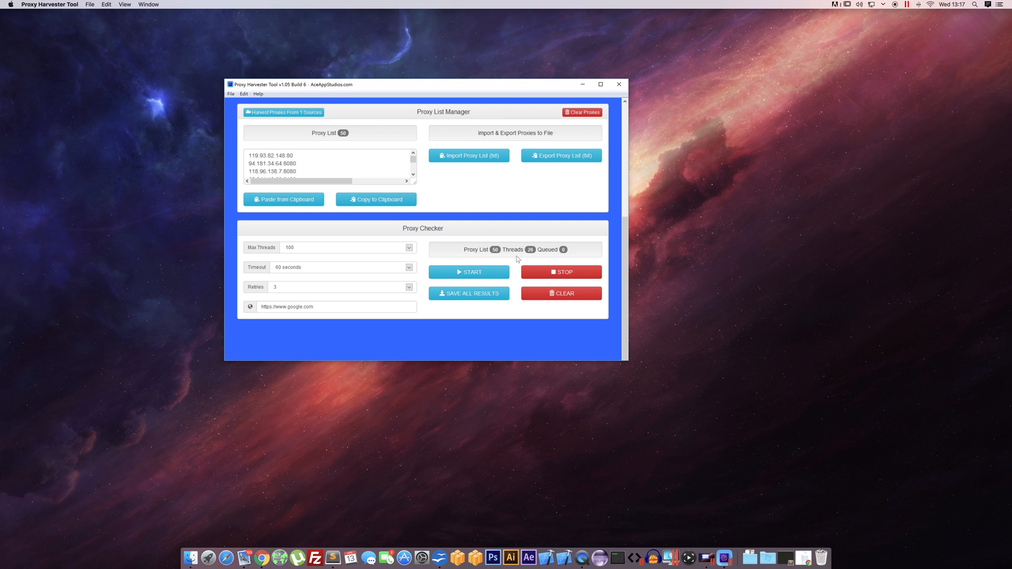
mouse_move(526, 249)
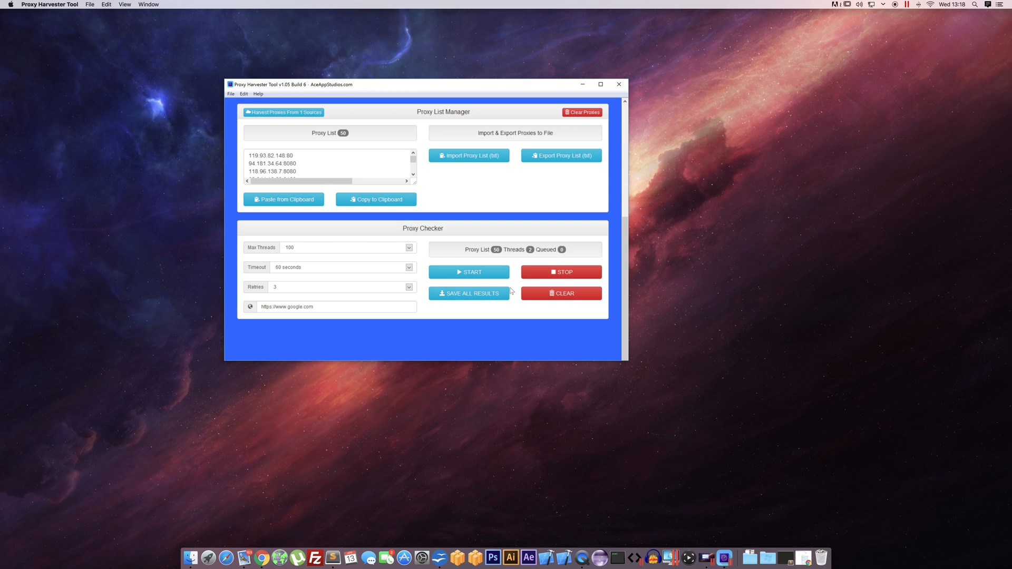
mouse_move(510, 292)
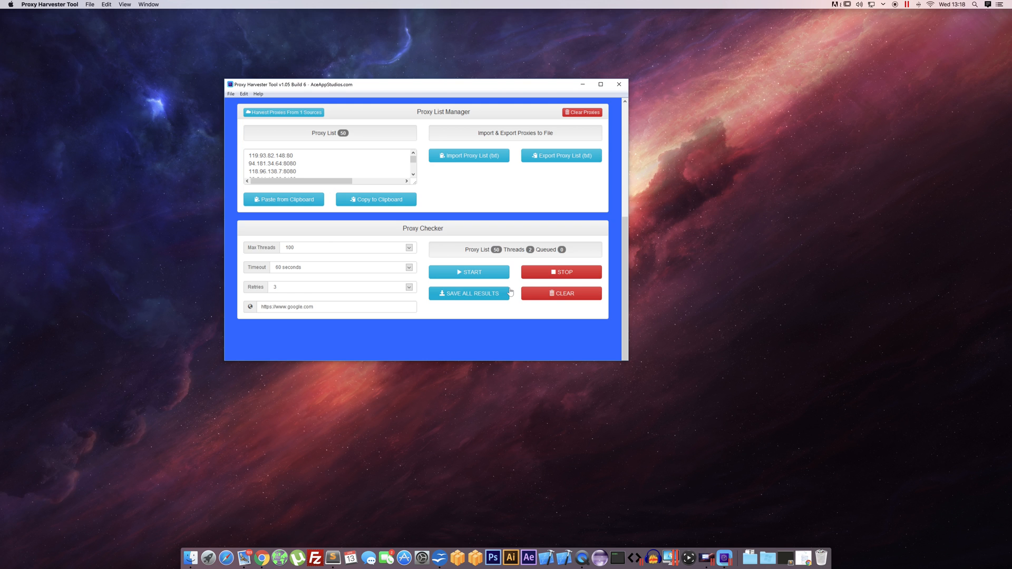
mouse_move(535, 251)
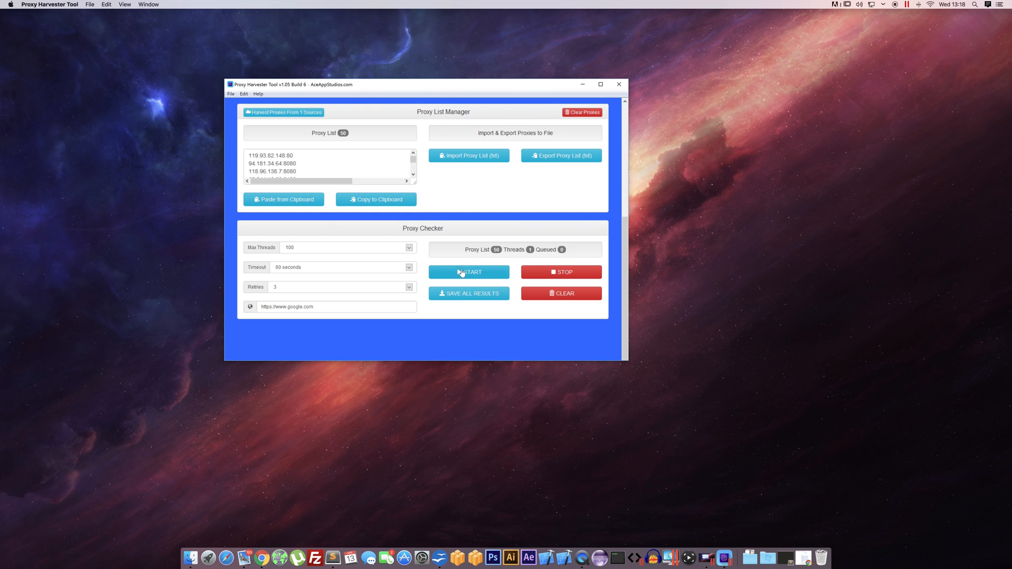
mouse_move(484, 256)
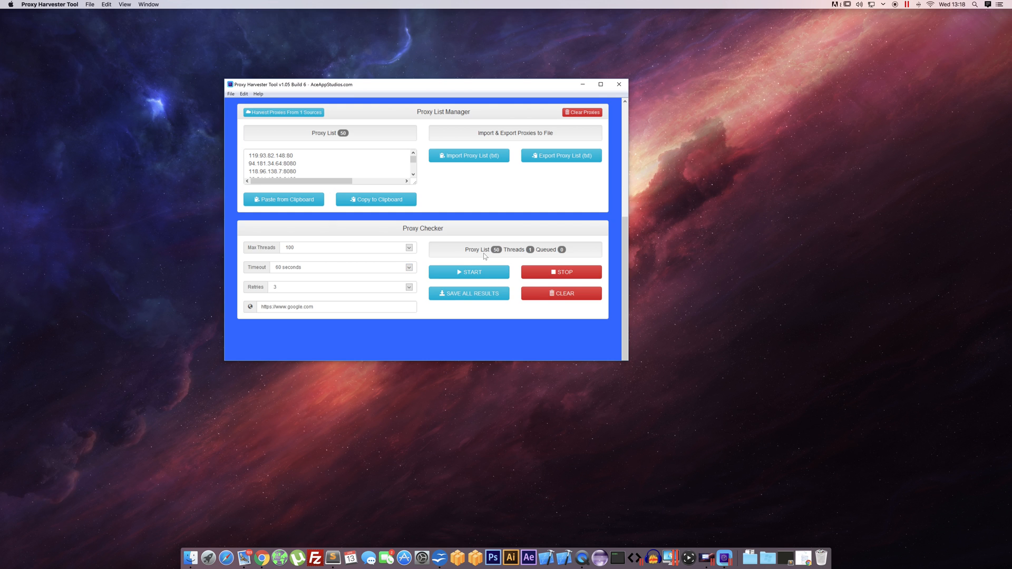
click(560, 272)
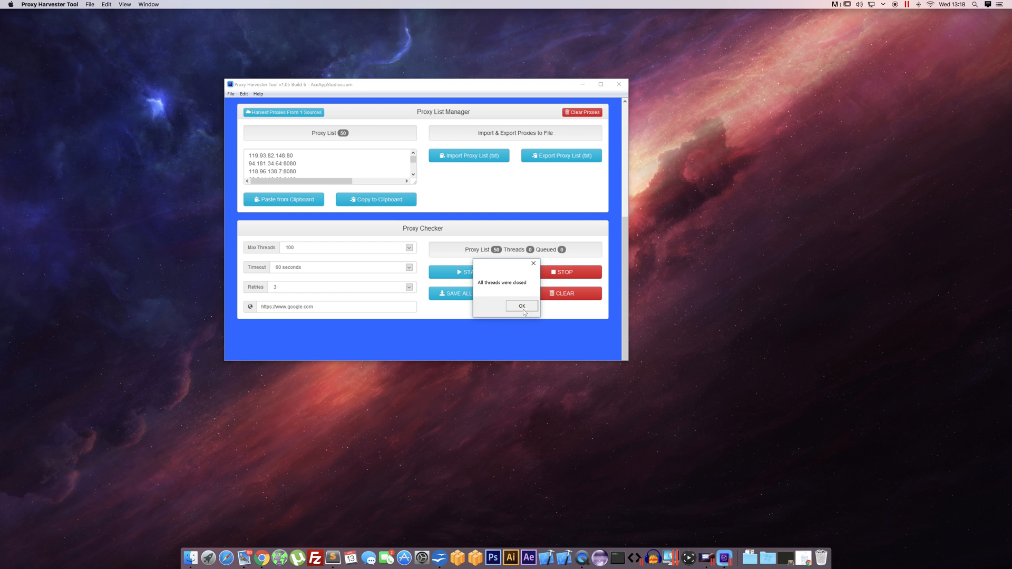
- Dismiss the threads-closed notice and save all results as a CSV named 'proxies'
click(522, 306)
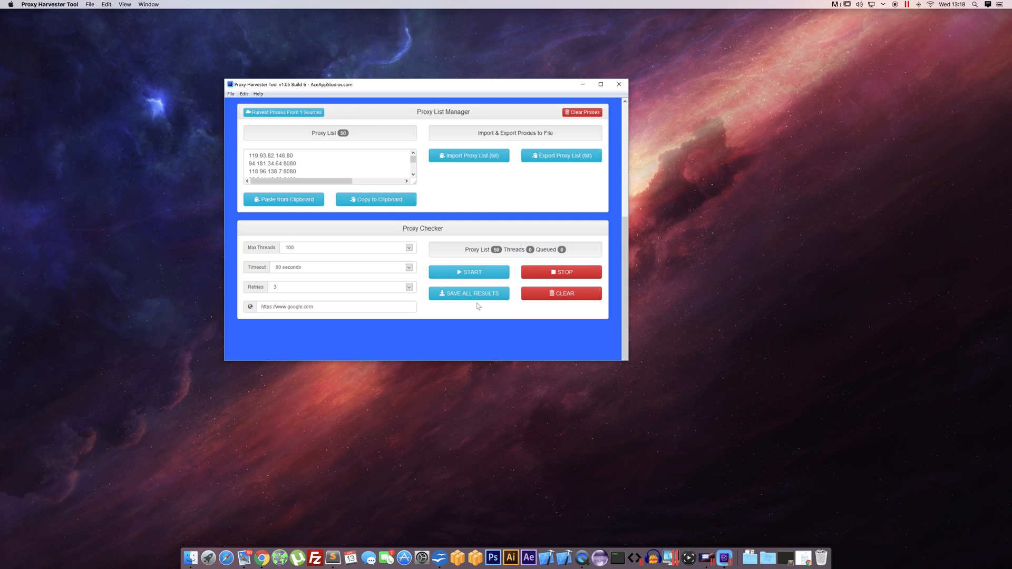
mouse_move(467, 304)
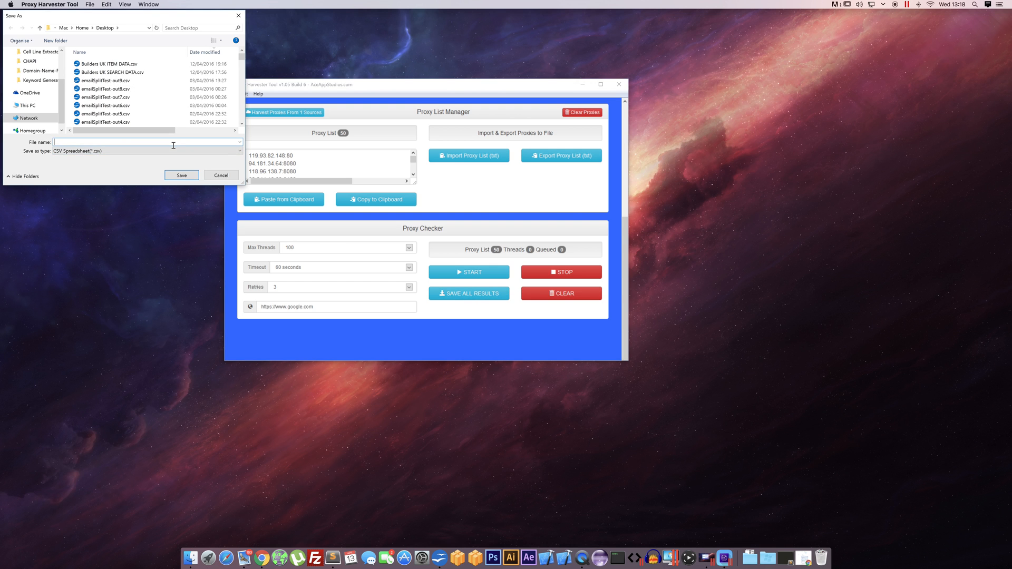
text(proxies.c)
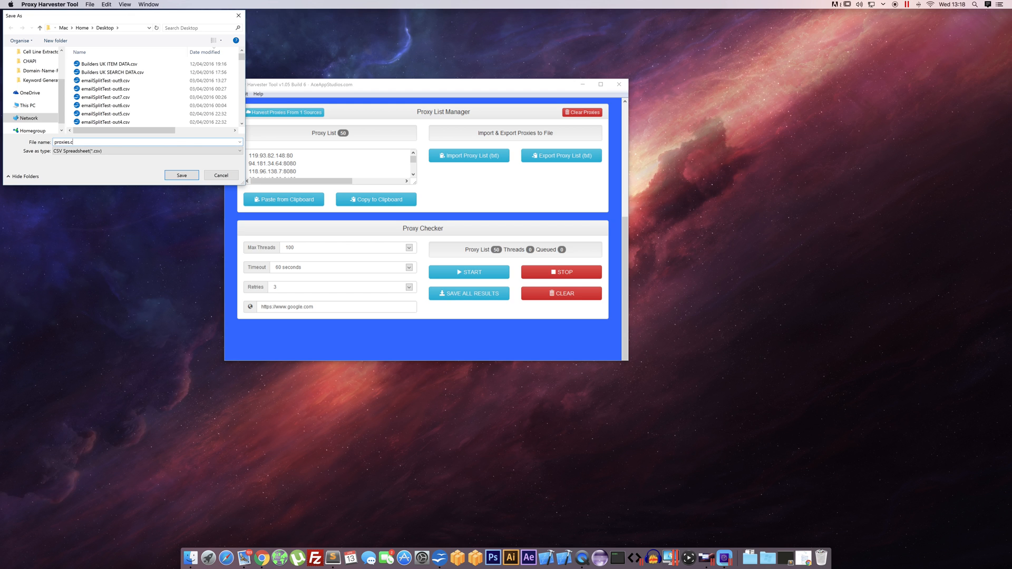
click(220, 175)
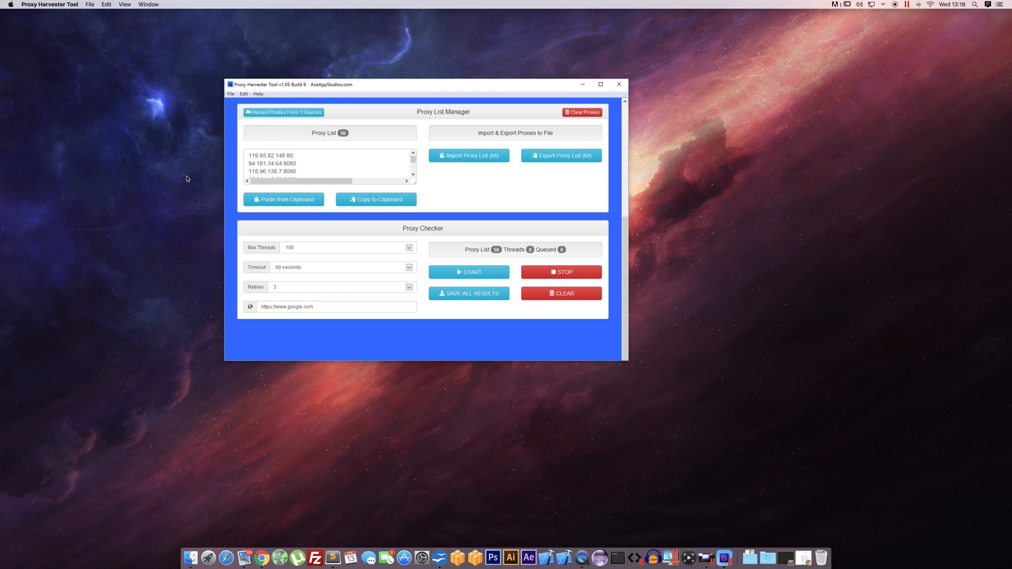
mouse_move(208, 557)
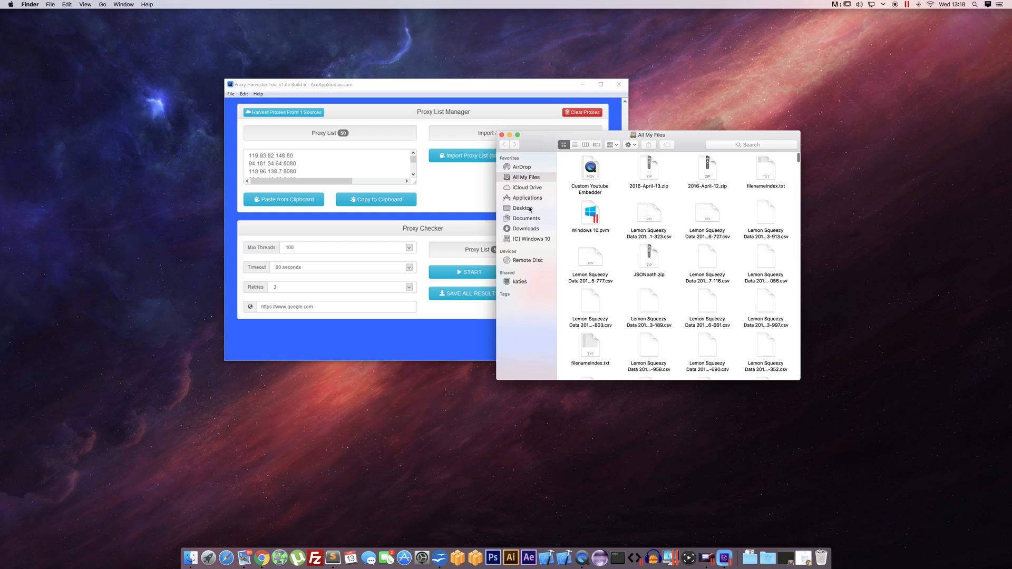
- Show the Desktop folder in Finder with the new proxies.csv file listed
click(522, 208)
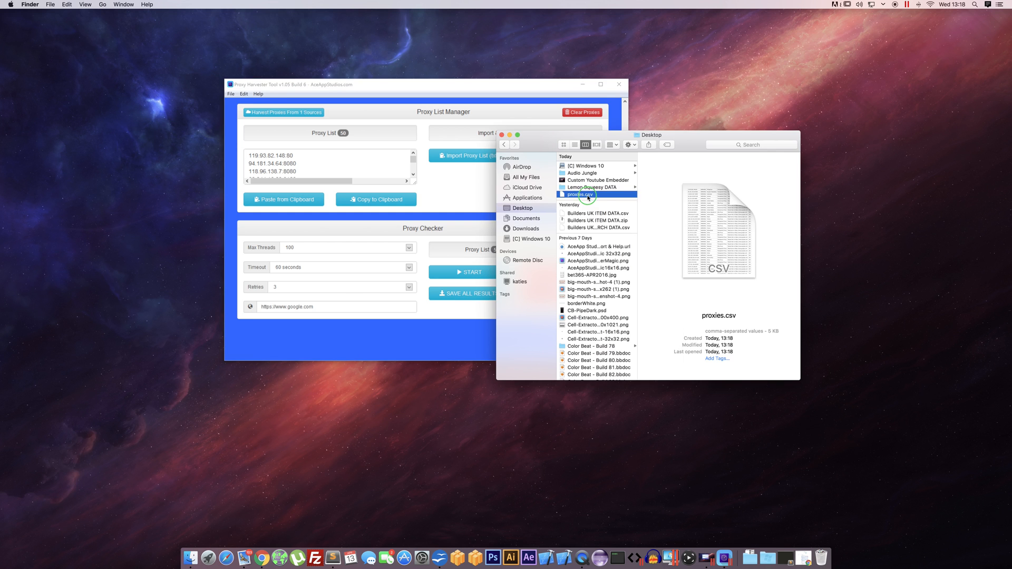
mouse_move(684, 134)
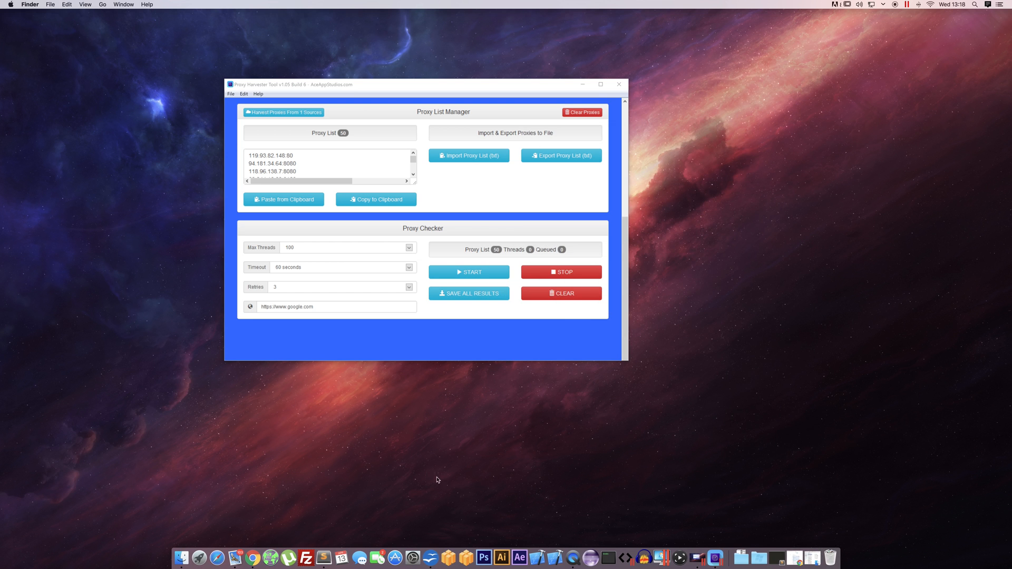
mouse_move(540, 293)
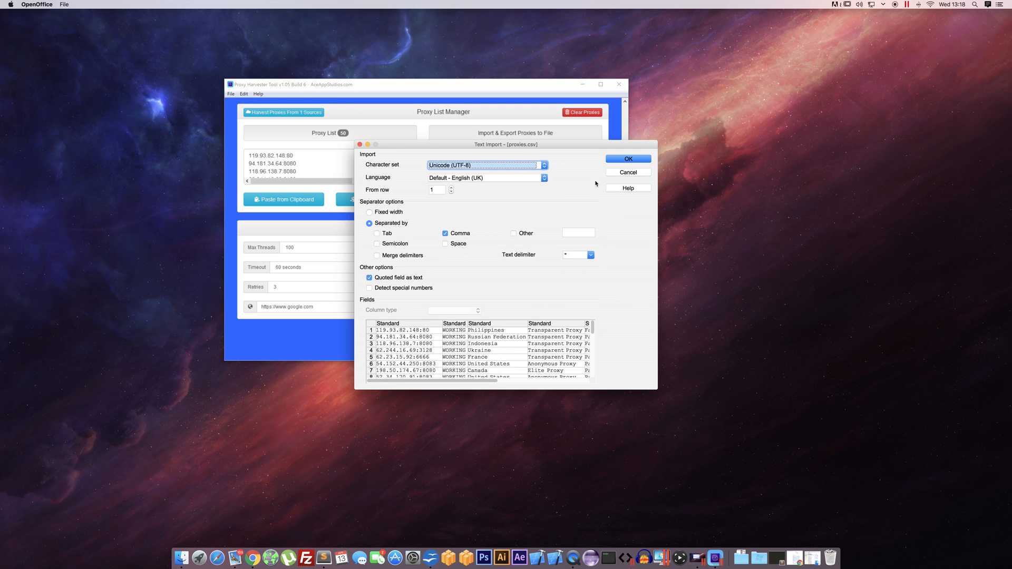
- Accept the comma-separated Text Import and inspect the status, country and test result cells
click(626, 160)
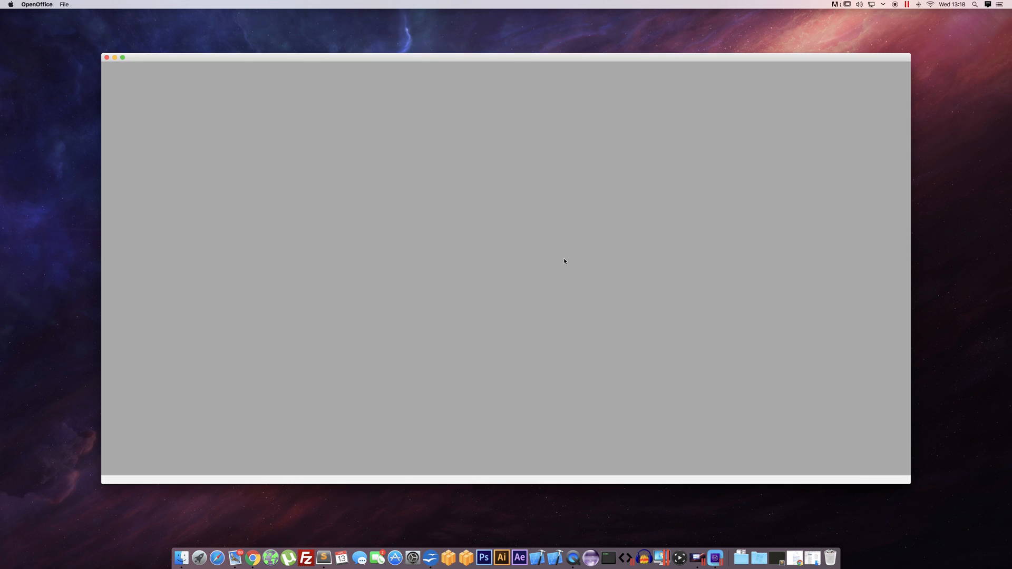
mouse_move(523, 247)
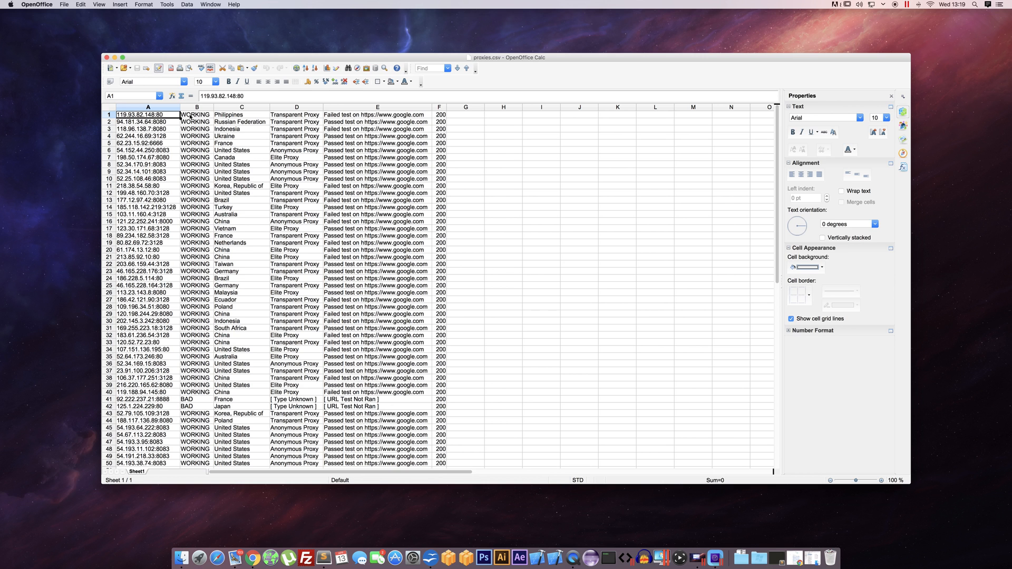
click(196, 114)
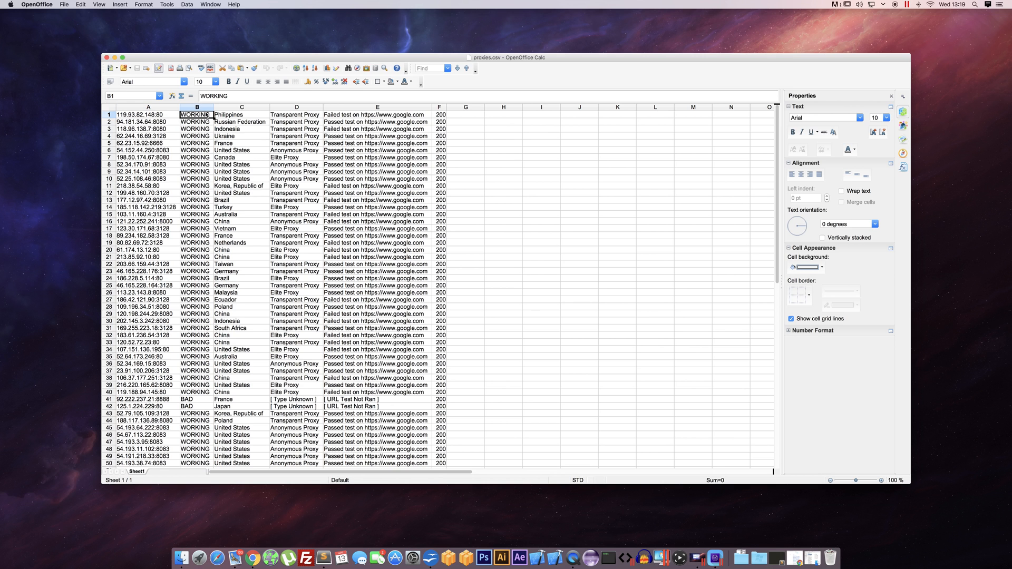
click(240, 114)
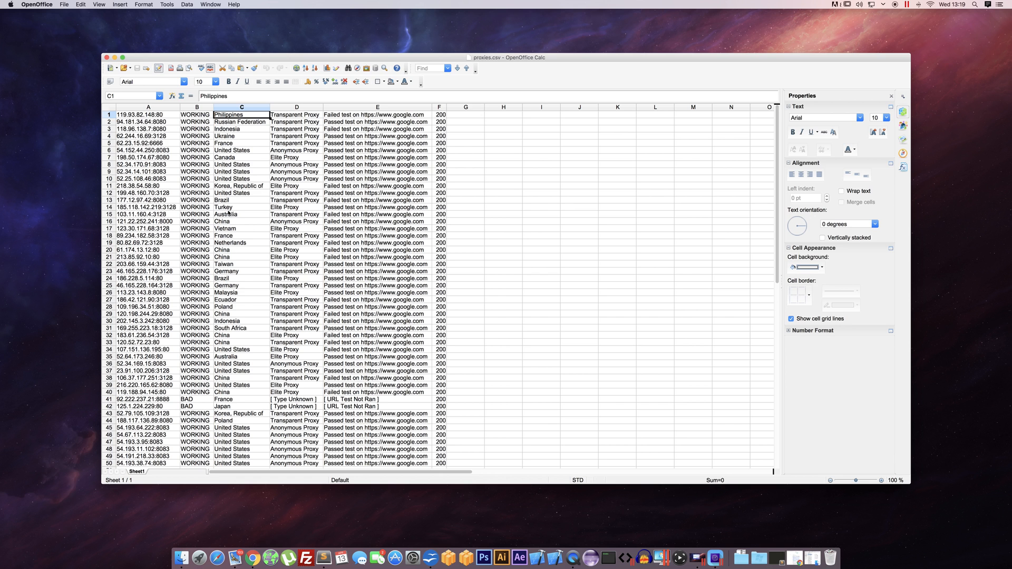
mouse_move(357, 114)
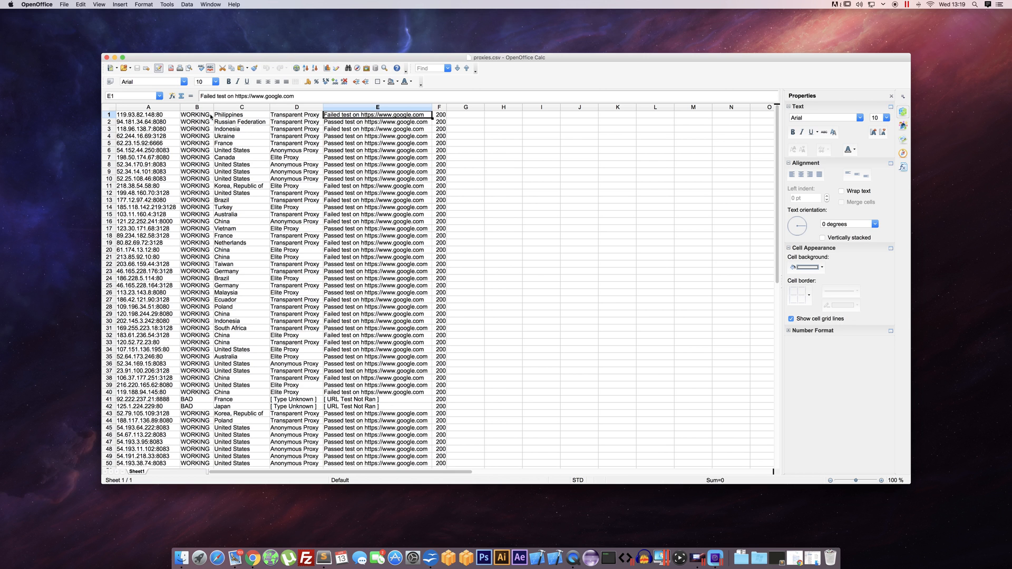
click(196, 113)
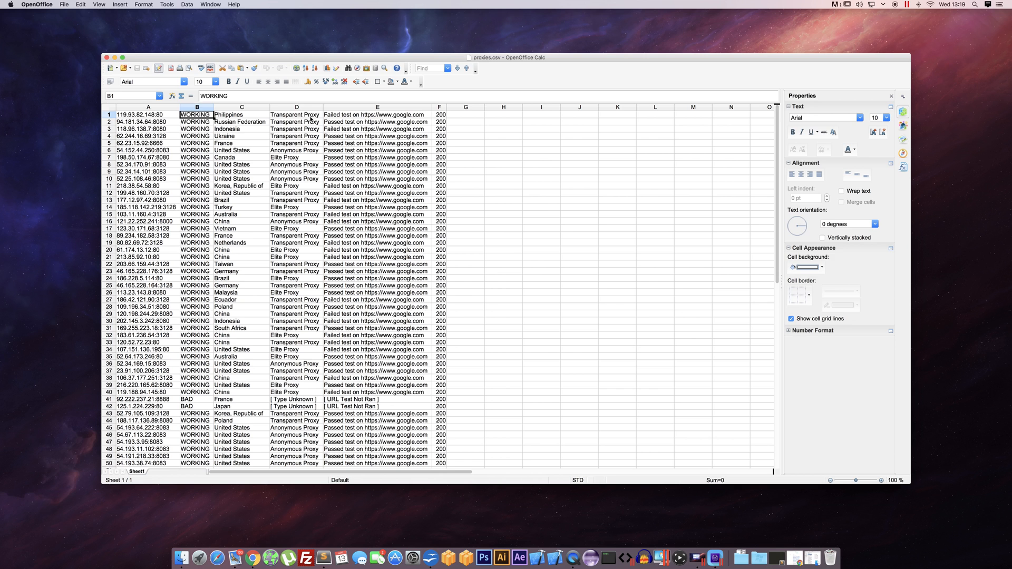
click(377, 114)
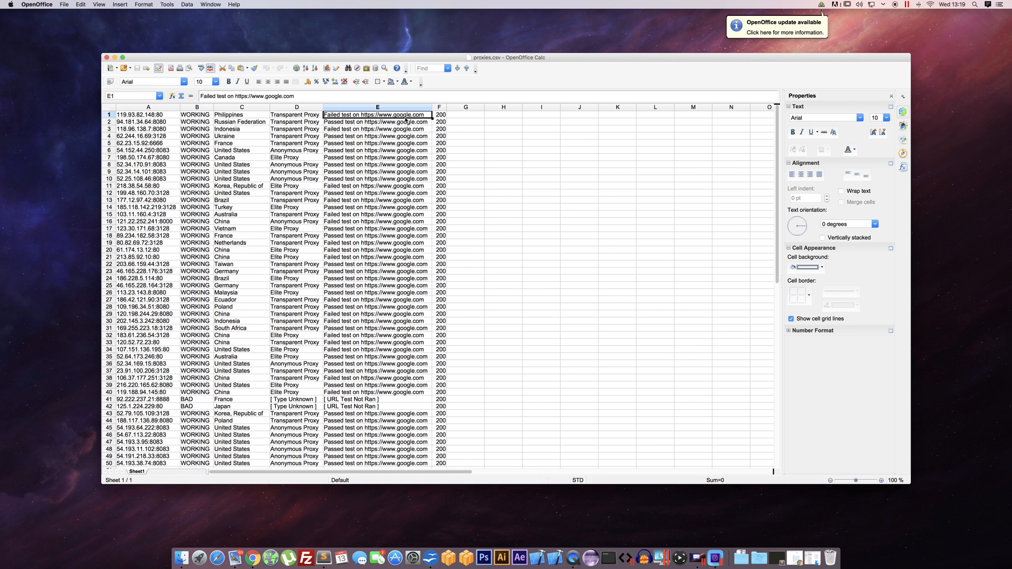
scroll(down, 3)
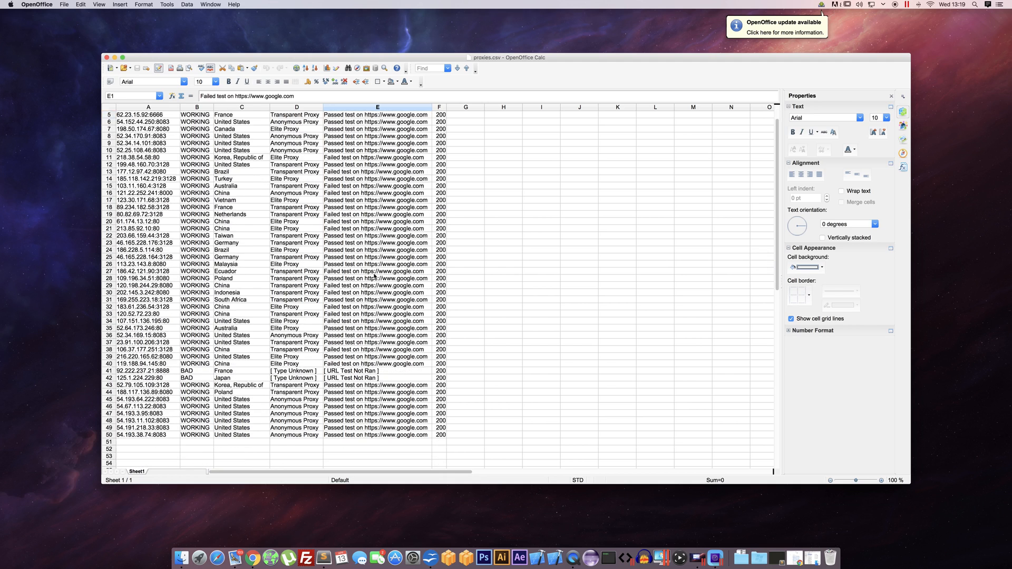
scroll(down, 3)
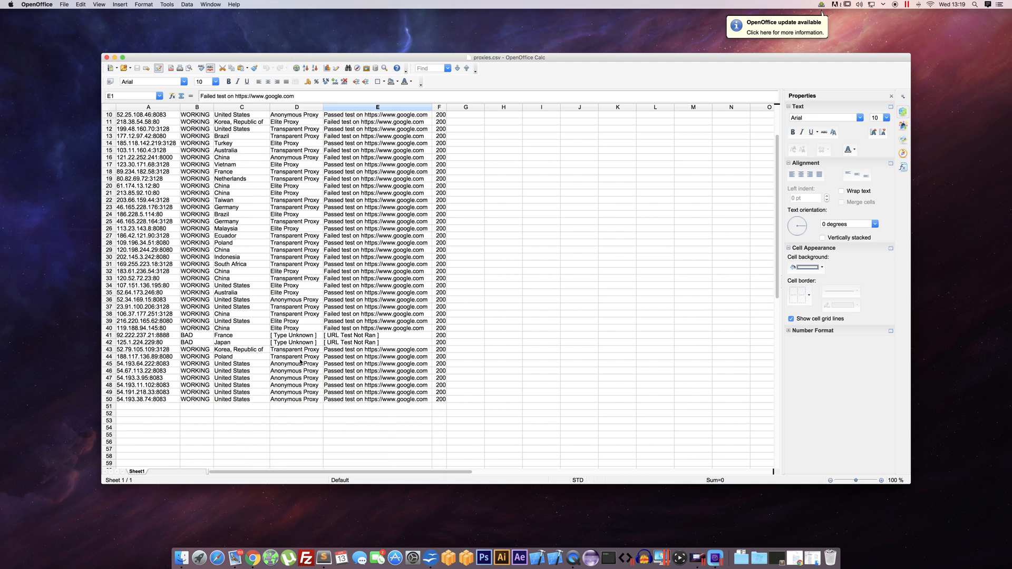
scroll(up, 3)
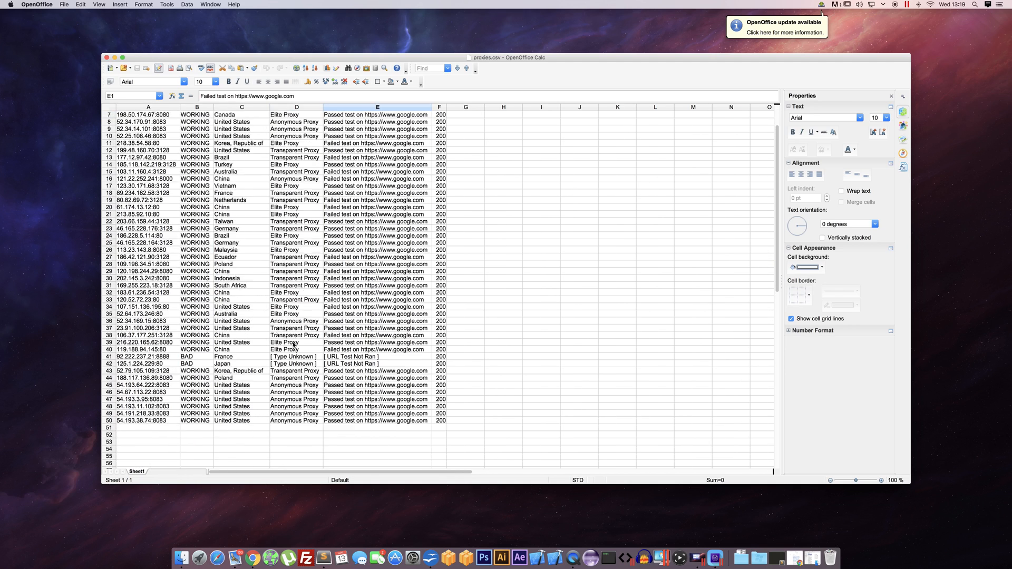
scroll(down, 3)
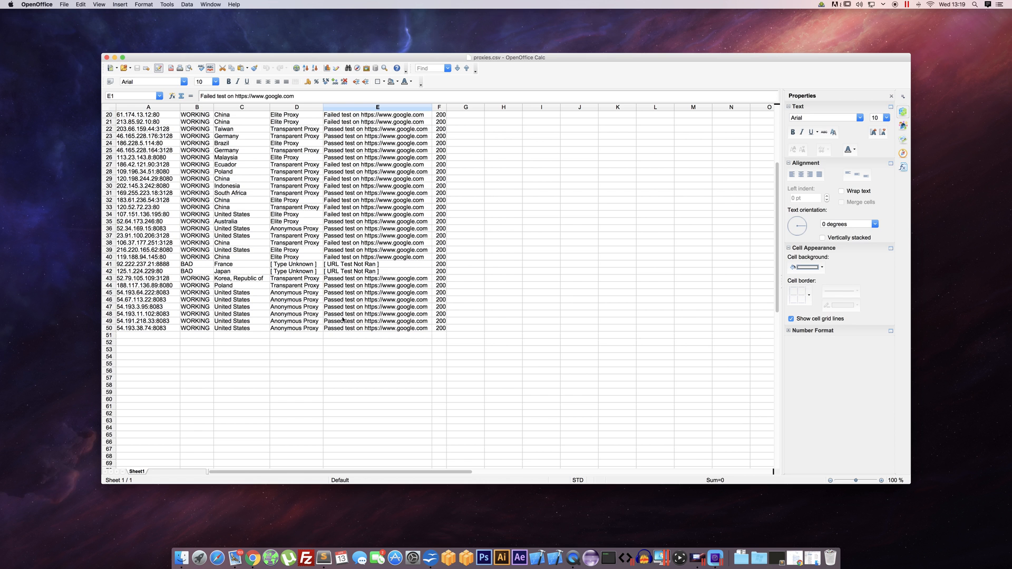
scroll(up, 3)
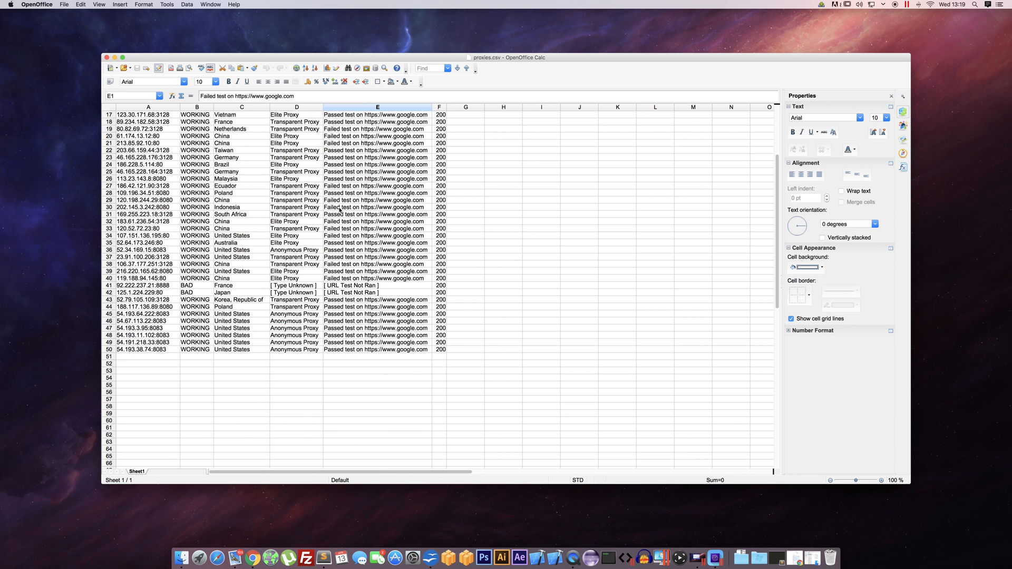
scroll(up, 3)
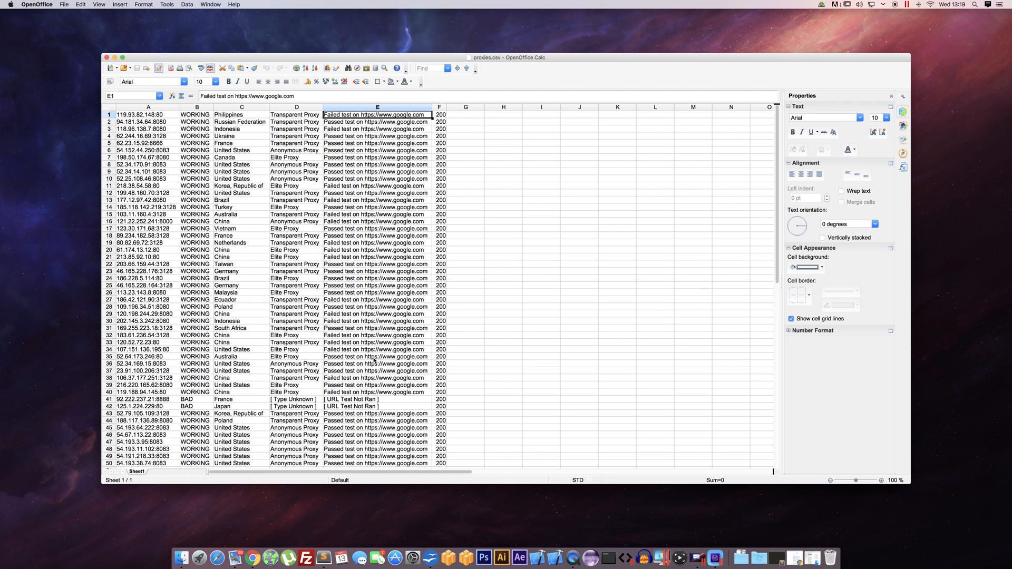
mouse_move(372, 442)
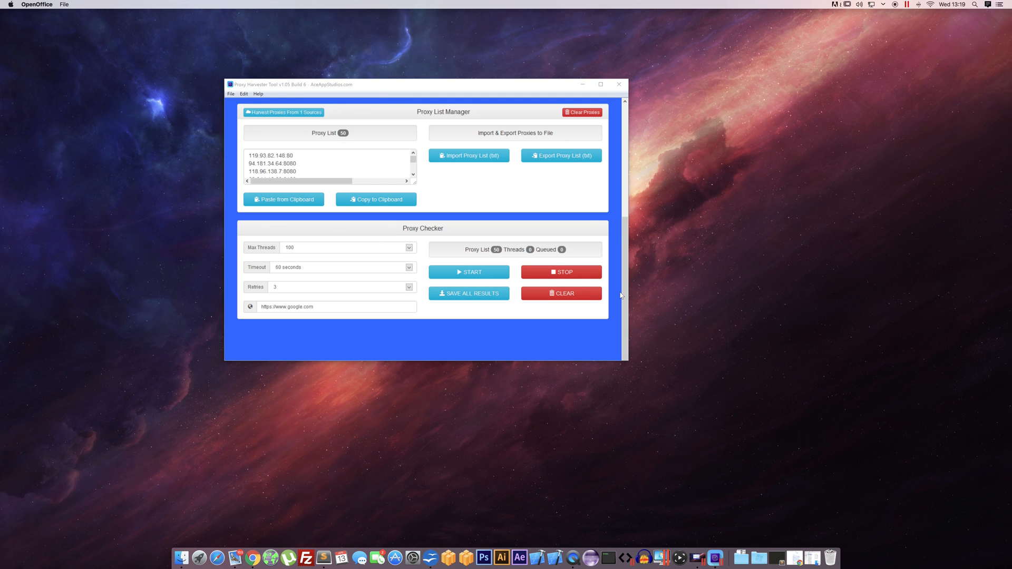
- Scroll the harvester window back up to its welcome and source sections
scroll(up, 3)
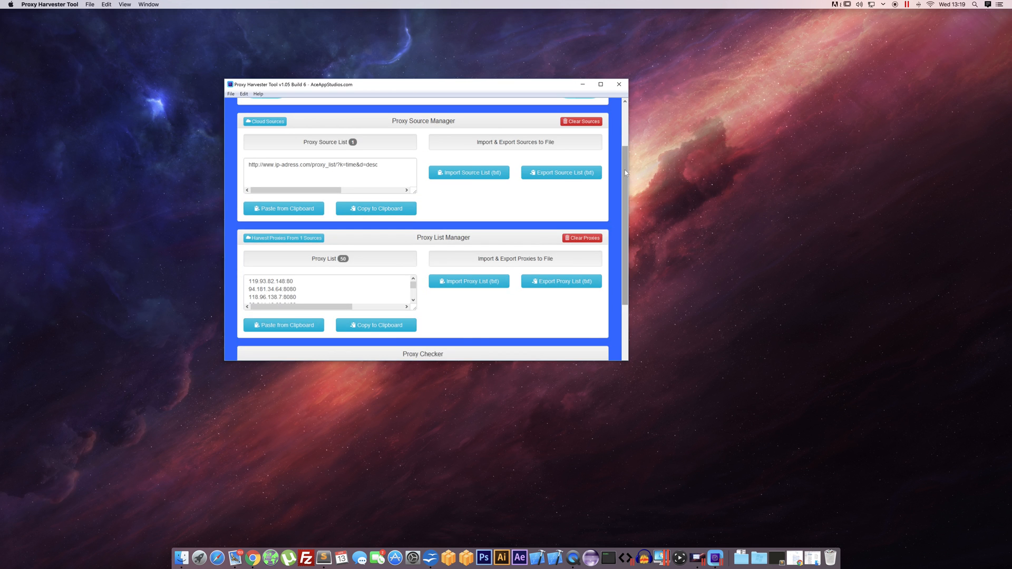
scroll(up, 3)
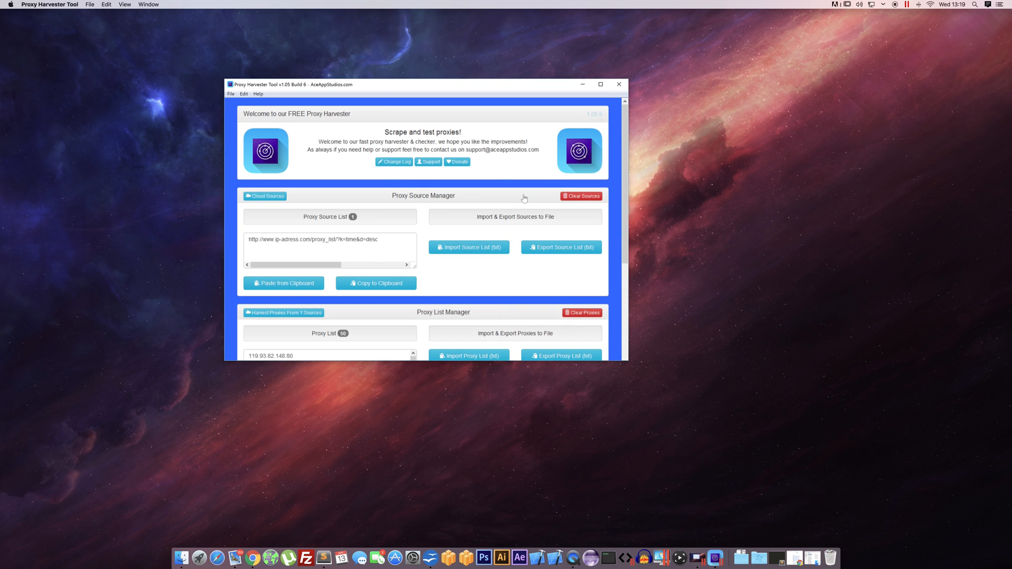
mouse_move(503, 208)
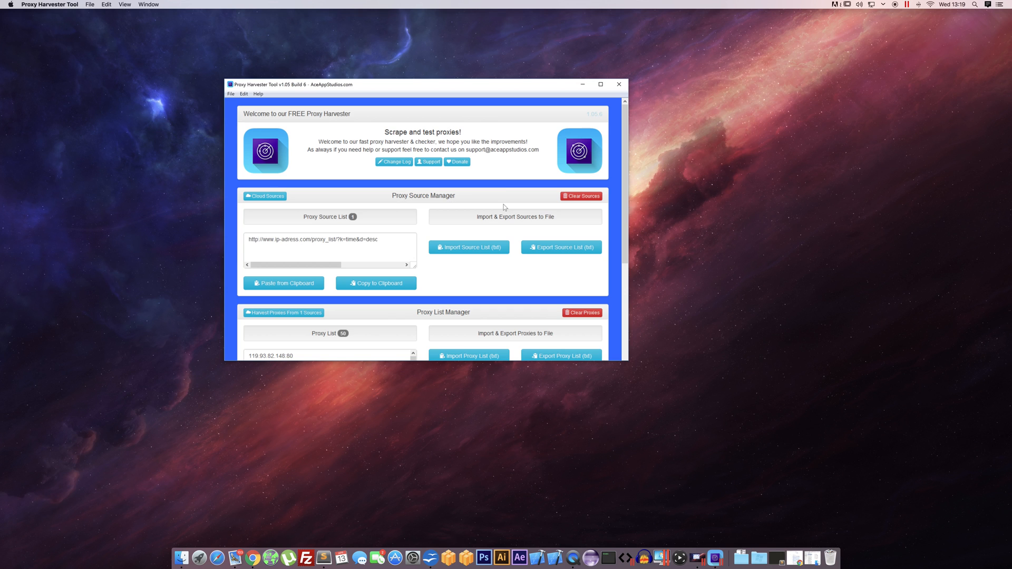
mouse_move(494, 203)
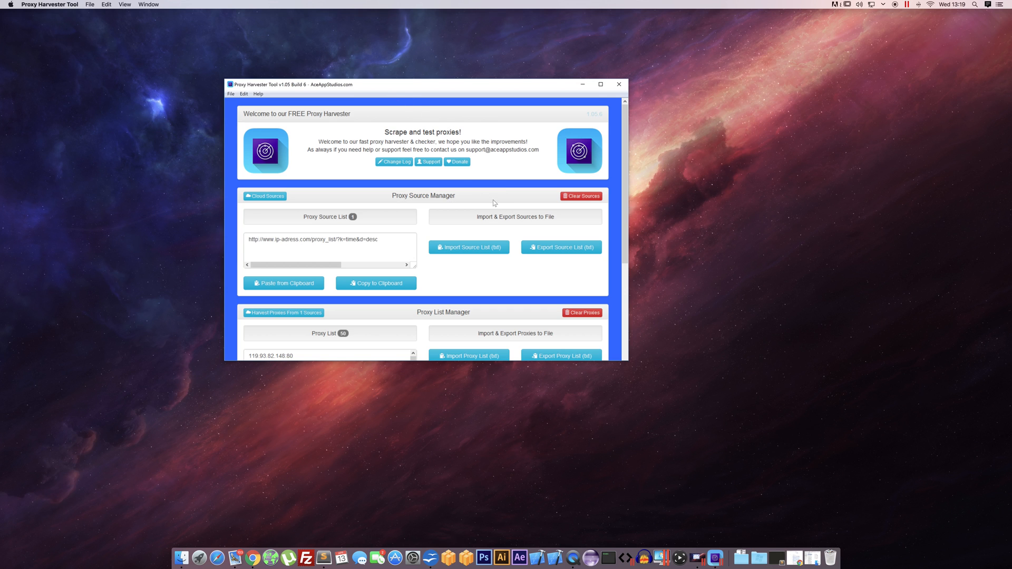